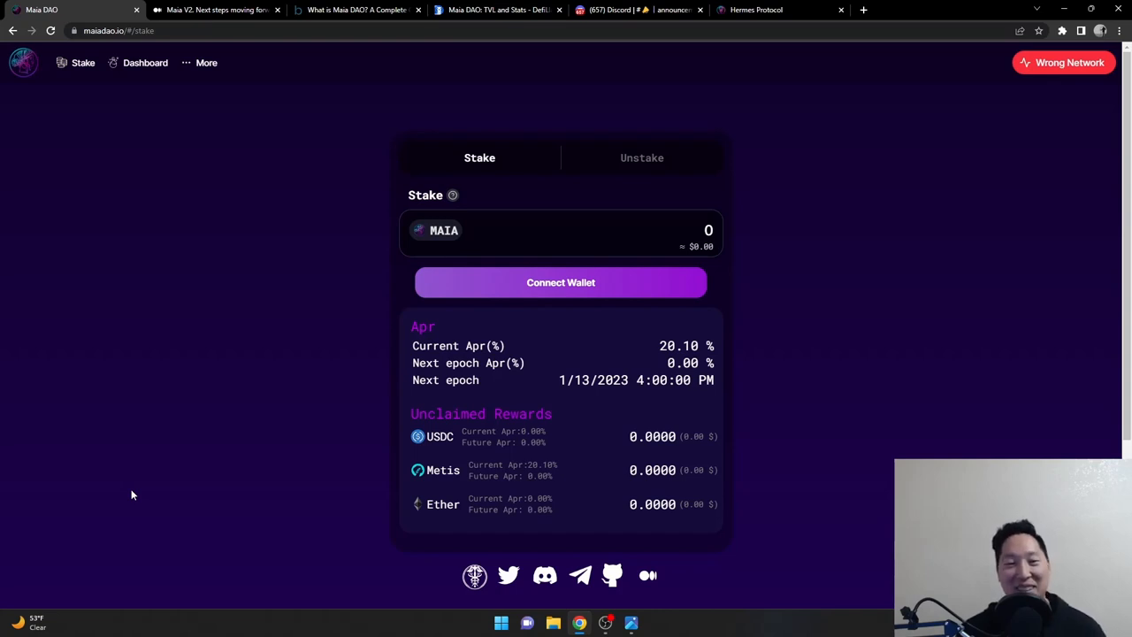
{"action": "mouse_move", "coordinate": [151, 487]}
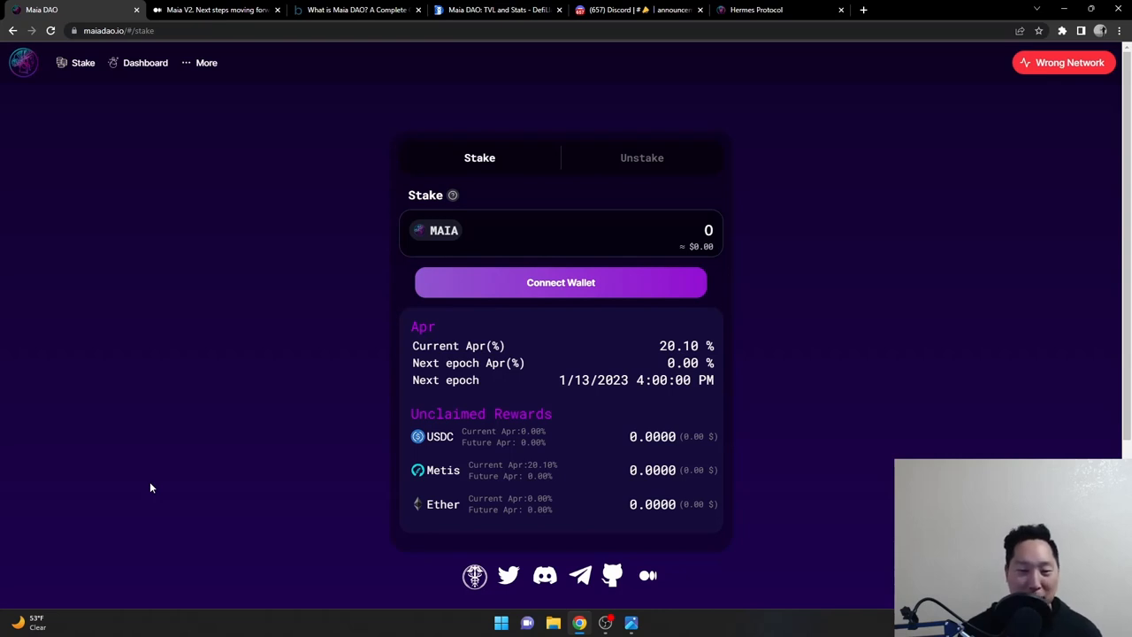
{"action": "mouse_move", "coordinate": [345, 442]}
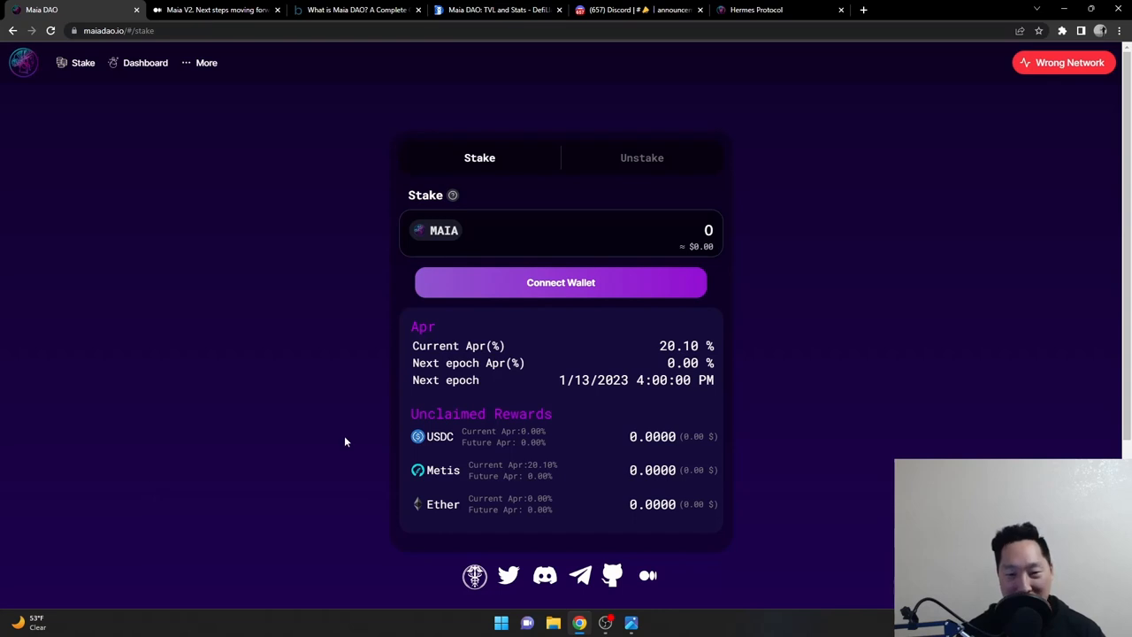
Step: Switch to the 'Maia V2. Next steps' article and scroll to Vested Staking and Voting
{"action": "double_click", "coordinate": [686, 344]}
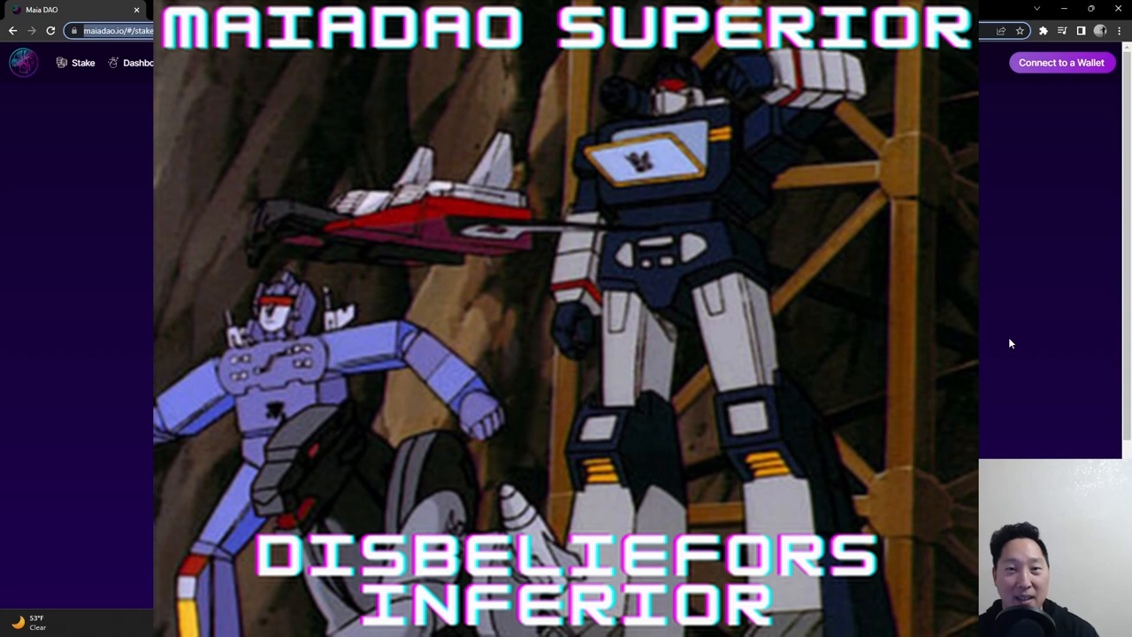
{"action": "mouse_move", "coordinate": [1040, 309]}
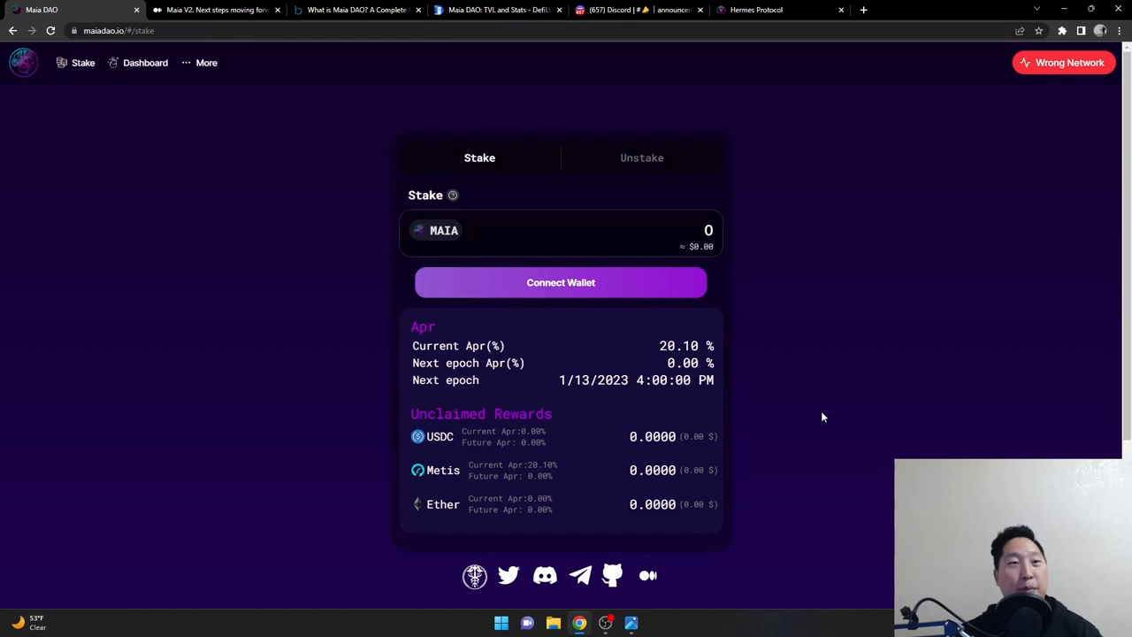
{"action": "left_click", "coordinate": [214, 9]}
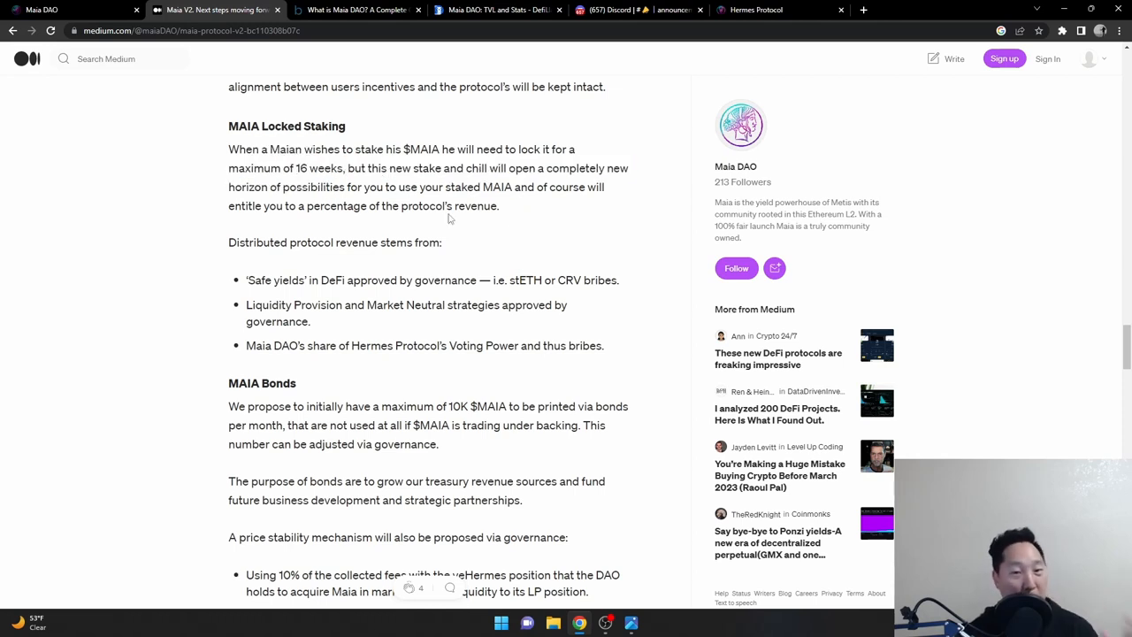
{"action": "mouse_move", "coordinate": [457, 221]}
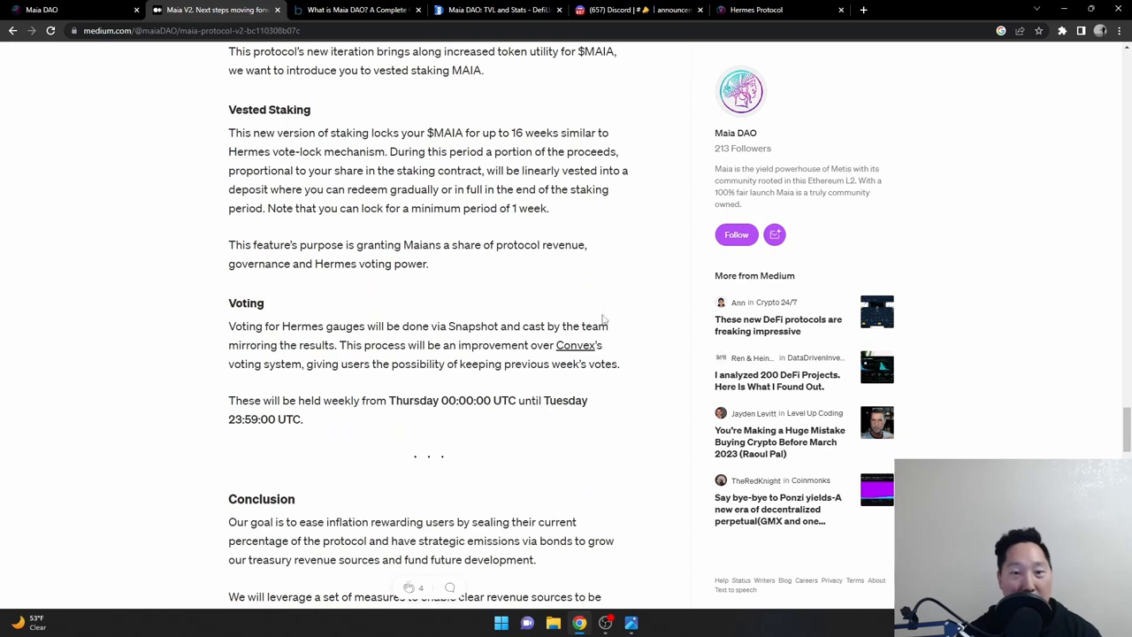
{"action": "mouse_move", "coordinate": [615, 333]}
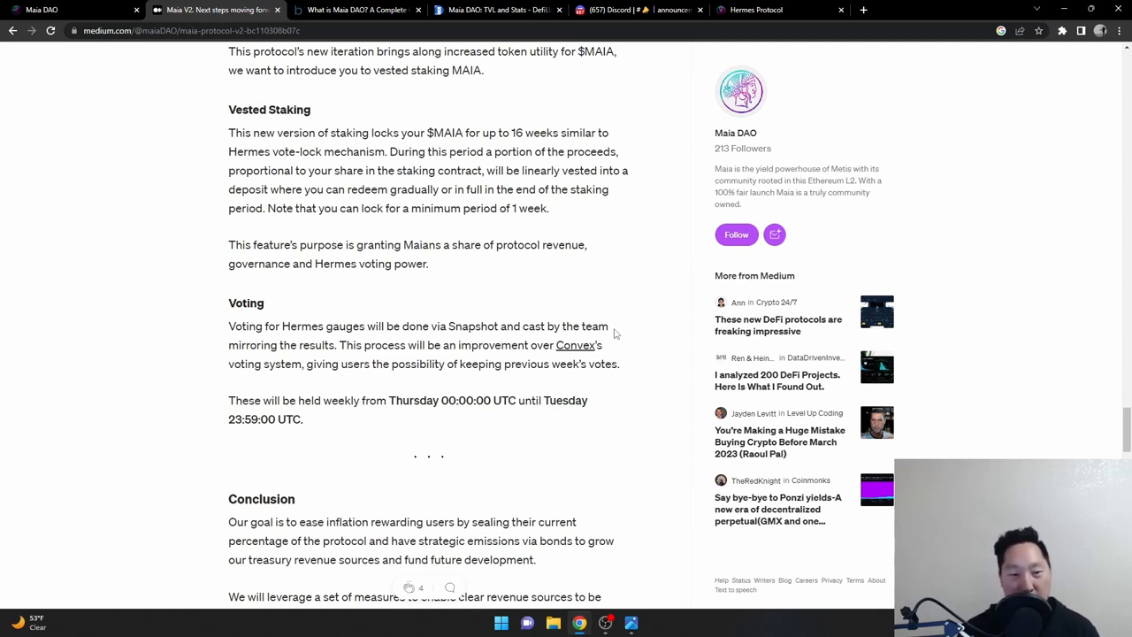
{"action": "scroll", "scroll_direction": "up", "scroll_amount": 3}
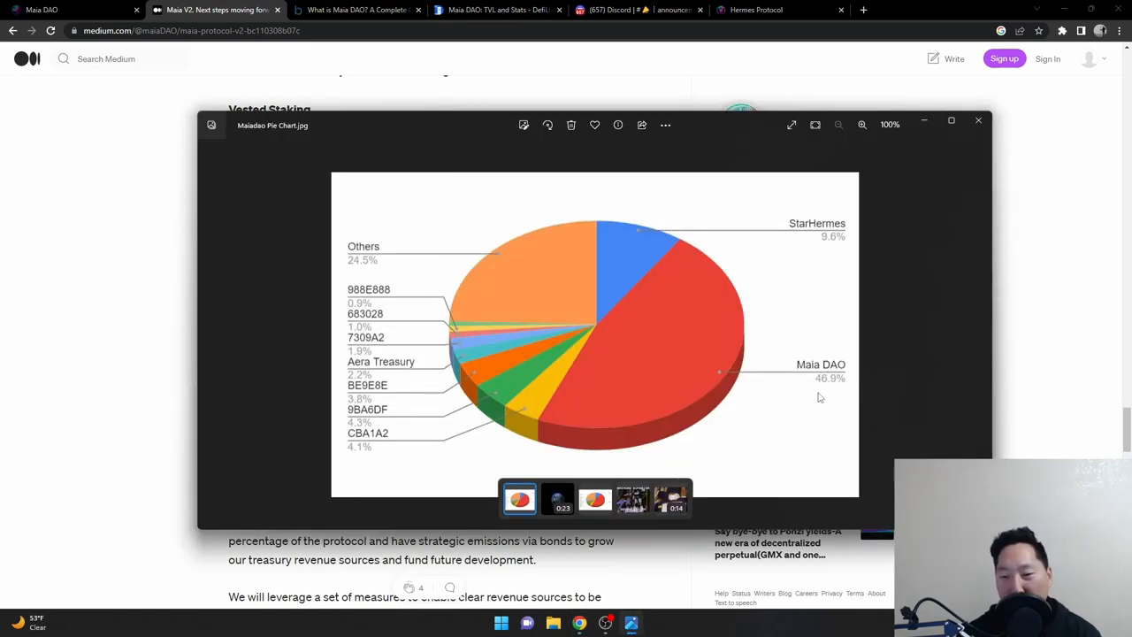
{"action": "mouse_move", "coordinate": [813, 389]}
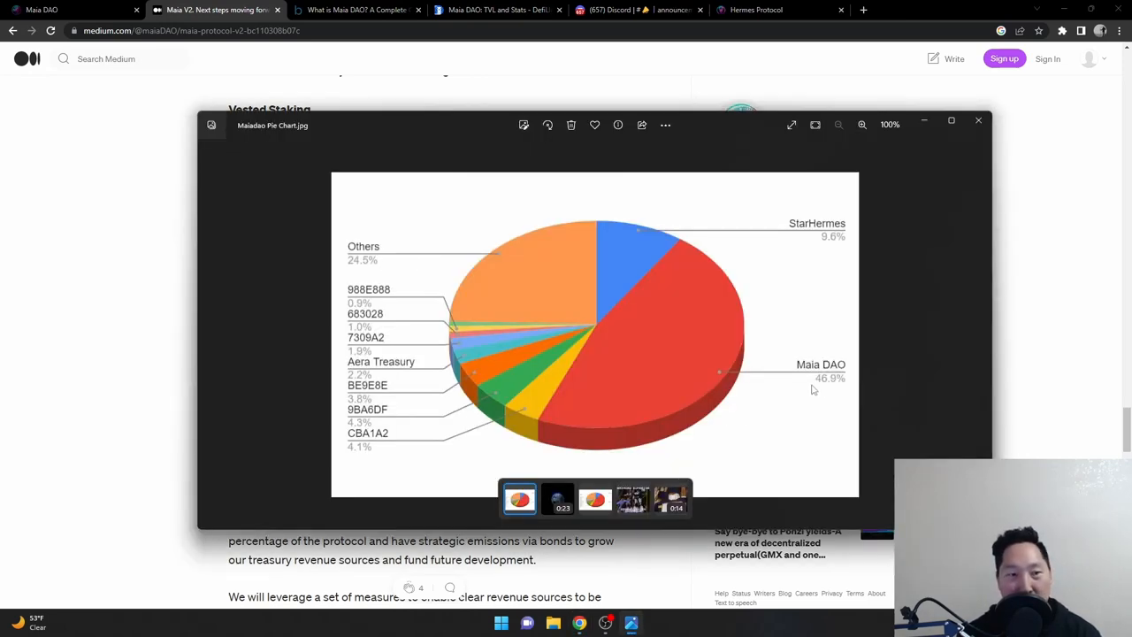
{"action": "left_click", "coordinate": [978, 120]}
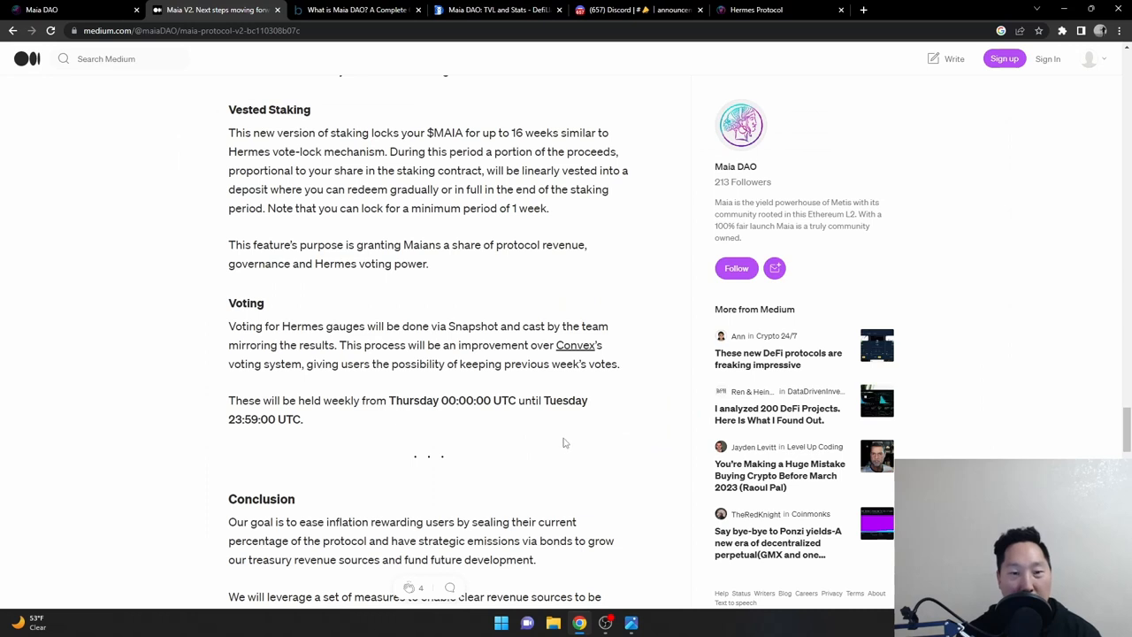
{"action": "left_click", "coordinate": [778, 10]}
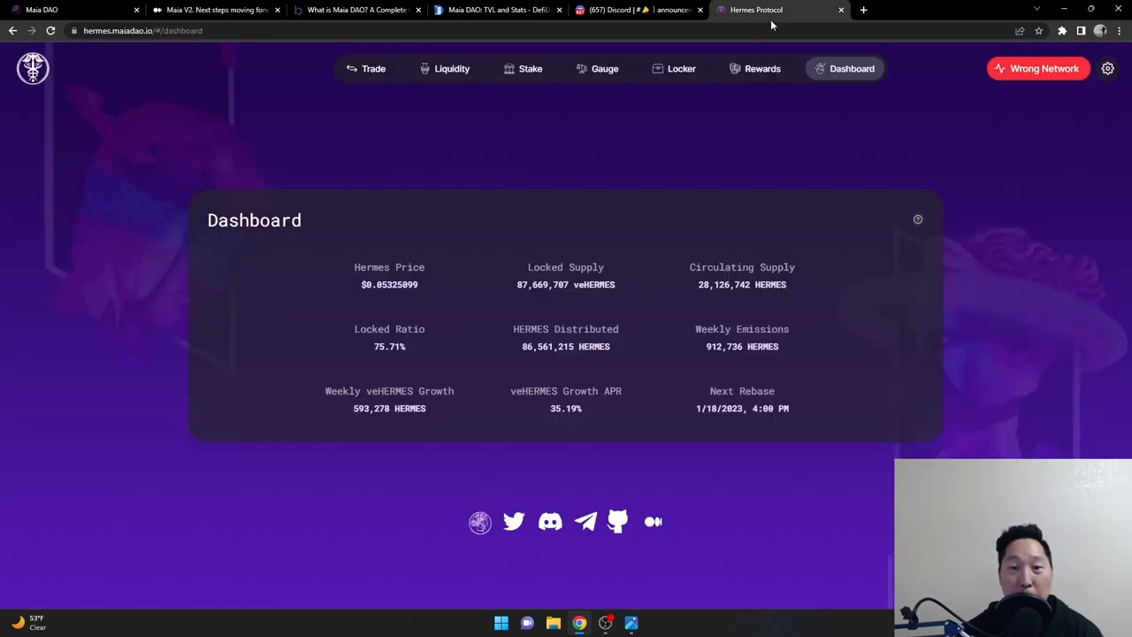
{"action": "mouse_move", "coordinate": [590, 303]}
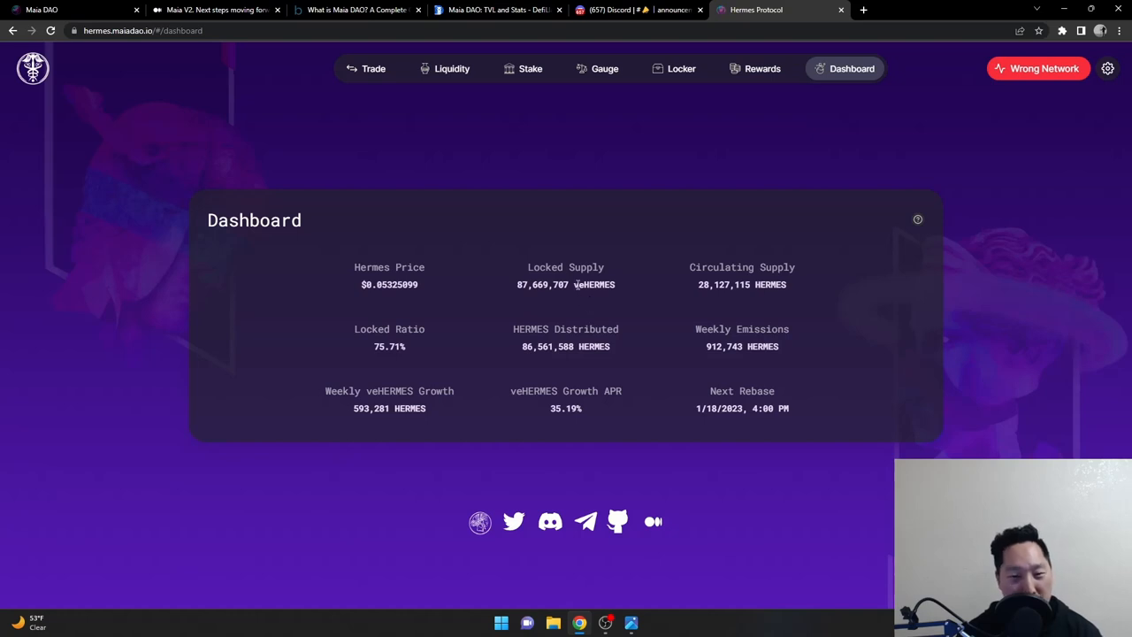
{"action": "left_click", "coordinate": [216, 10]}
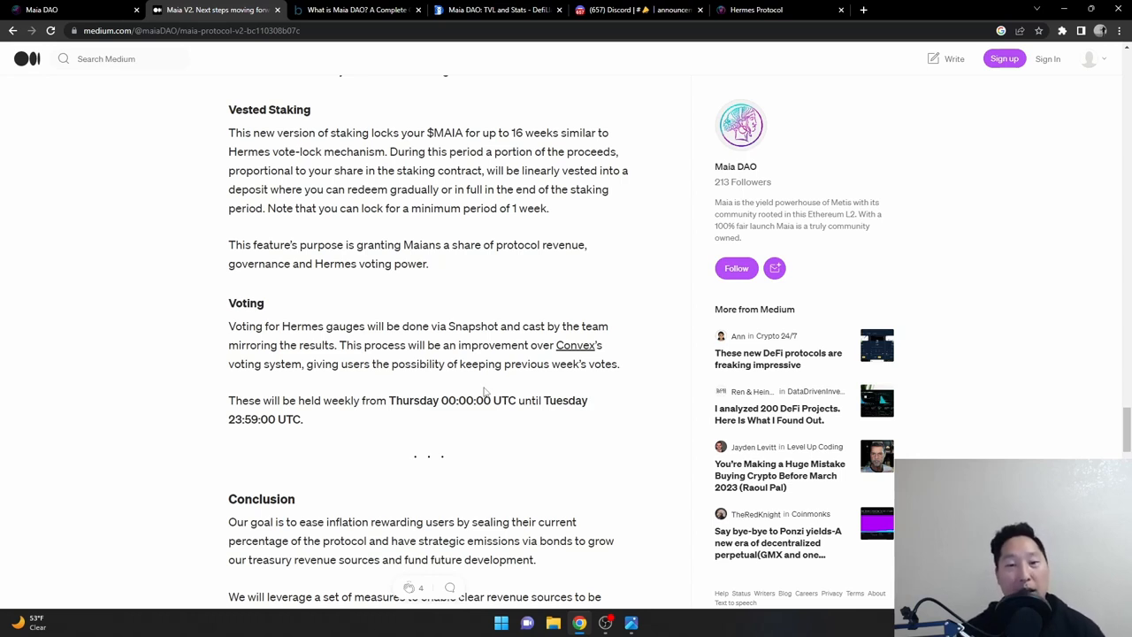
{"action": "mouse_move", "coordinate": [496, 319]}
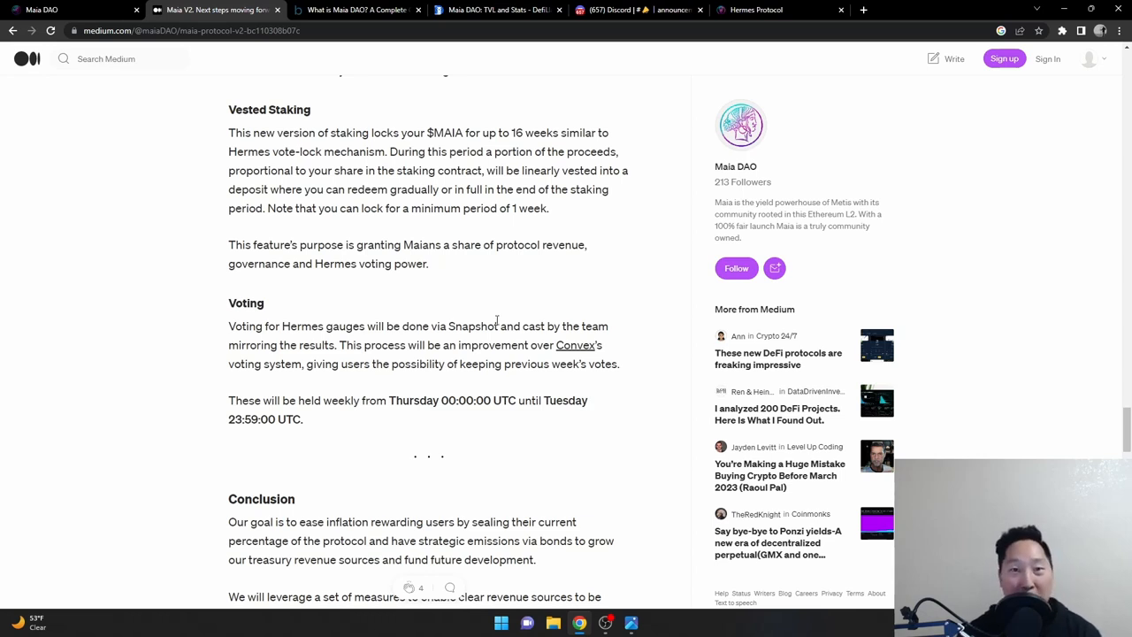
{"action": "mouse_move", "coordinate": [584, 311]}
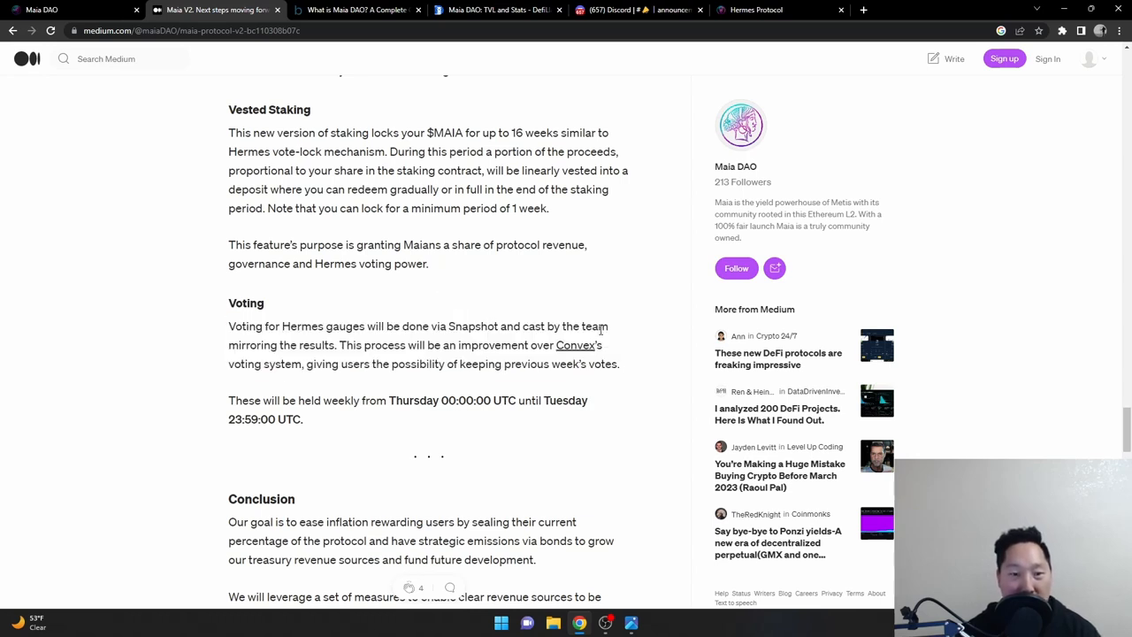
{"action": "mouse_move", "coordinate": [455, 453]}
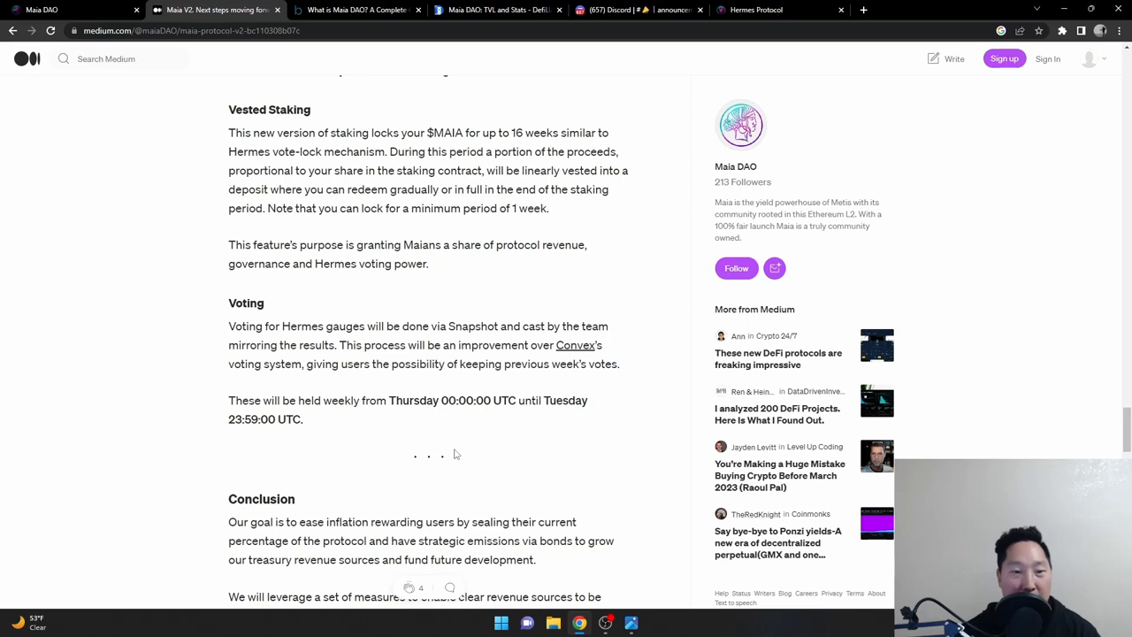
{"action": "mouse_move", "coordinate": [409, 423]}
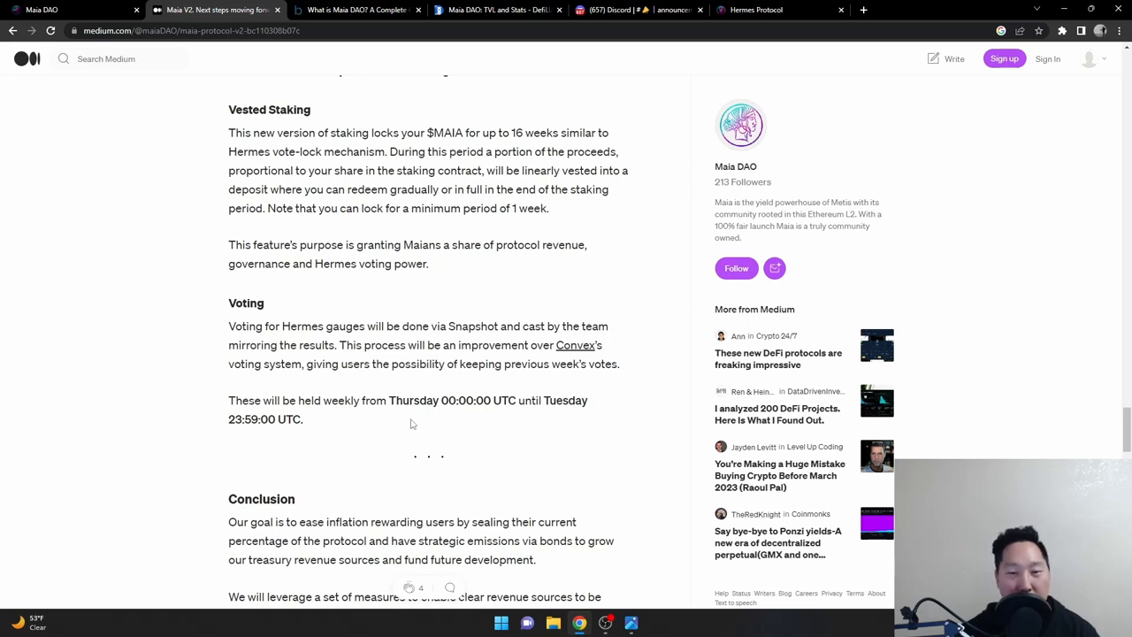
{"action": "mouse_move", "coordinate": [473, 418]}
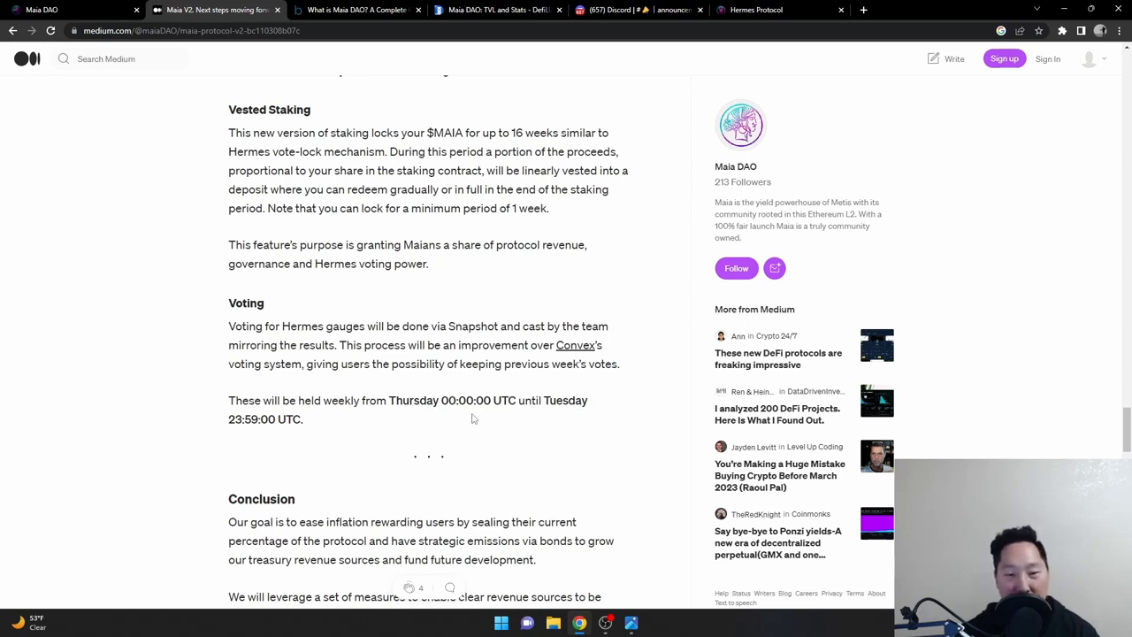
{"action": "mouse_move", "coordinate": [541, 432]}
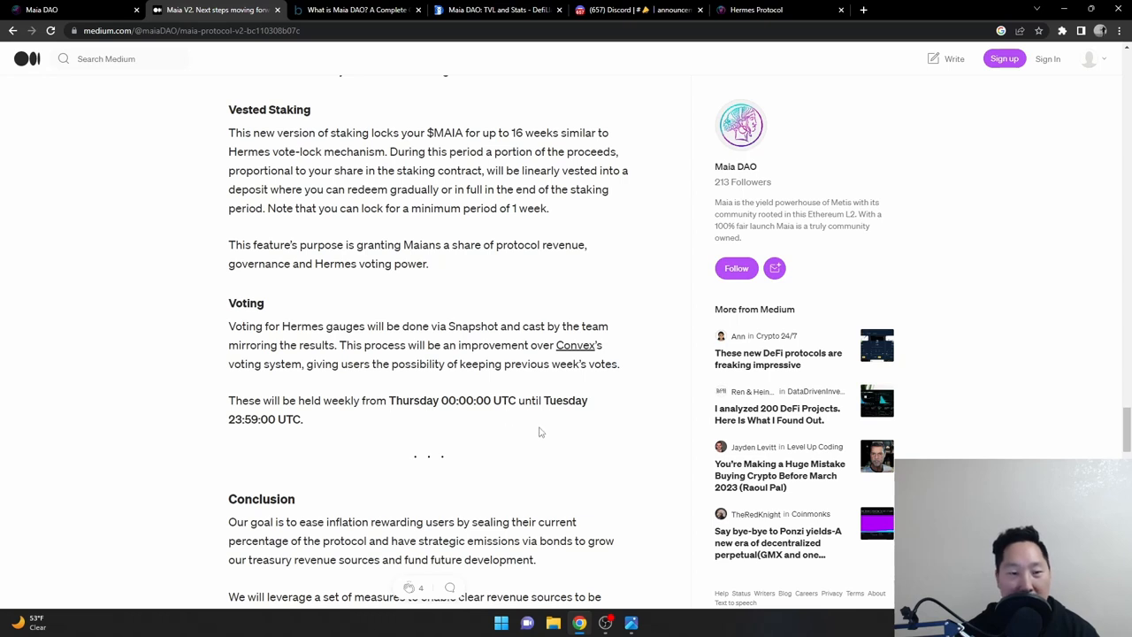
{"action": "mouse_move", "coordinate": [498, 415]}
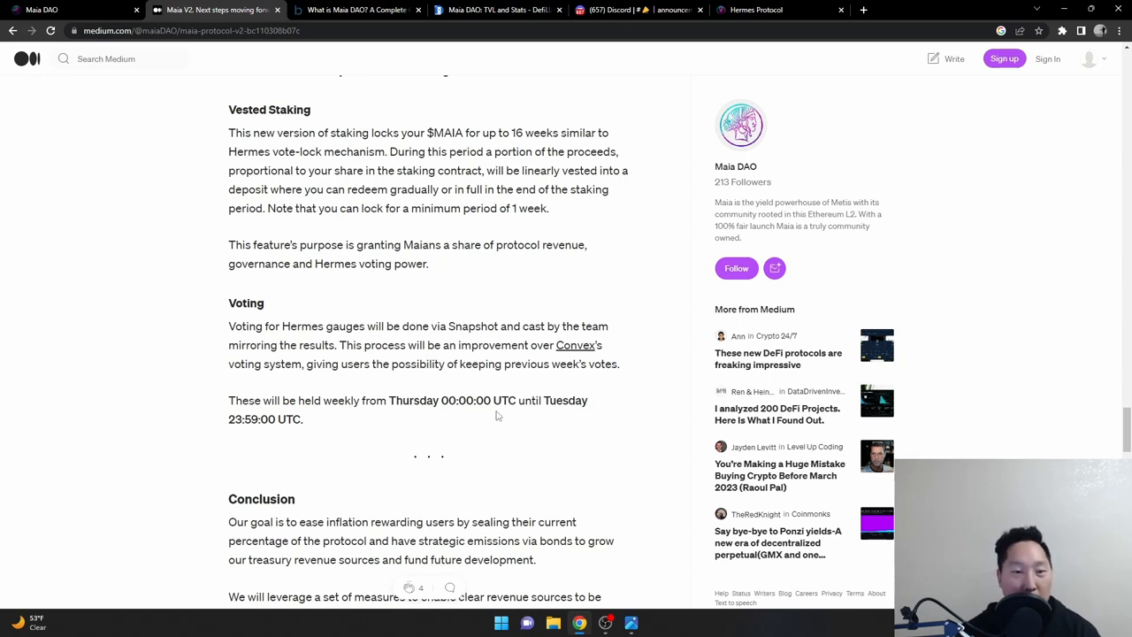
{"action": "mouse_move", "coordinate": [434, 415]}
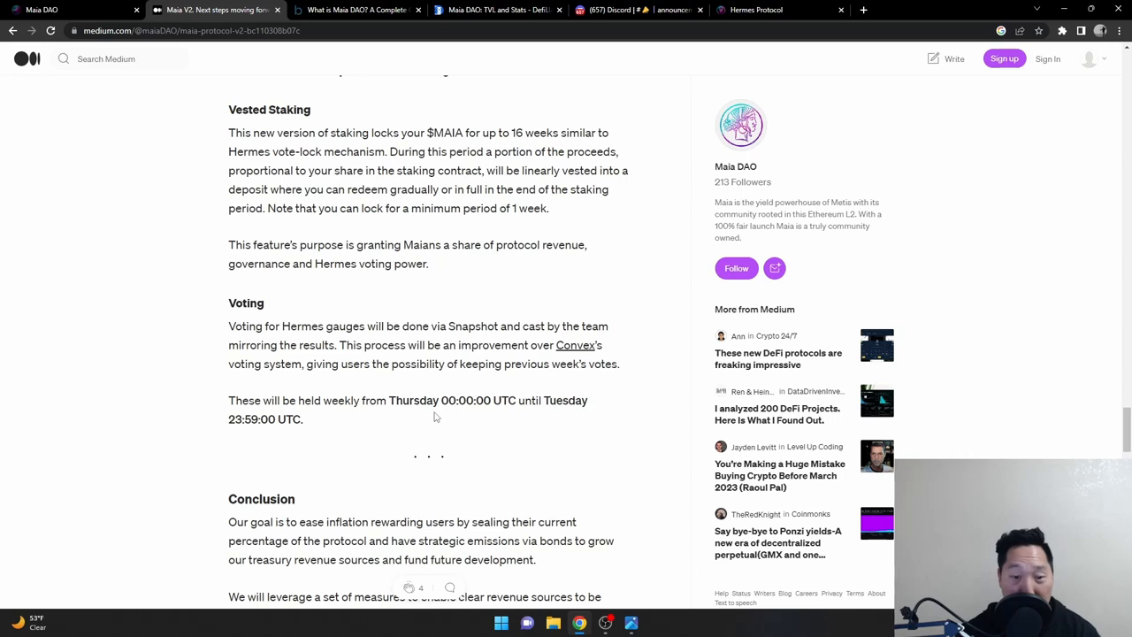
{"action": "mouse_move", "coordinate": [559, 417]}
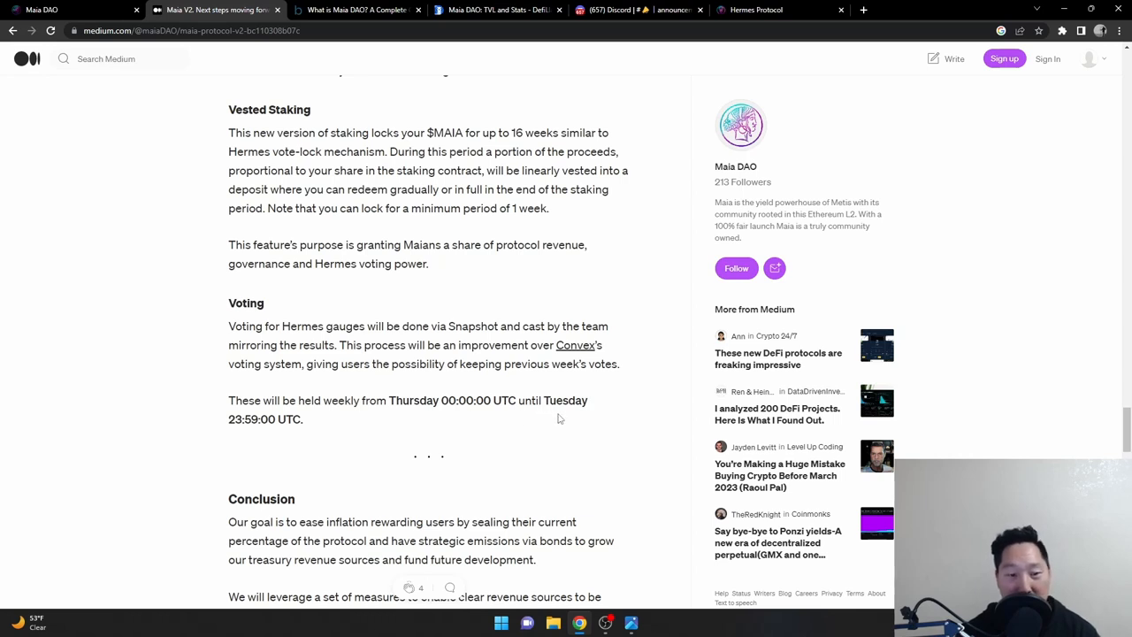
{"action": "mouse_move", "coordinate": [332, 399]}
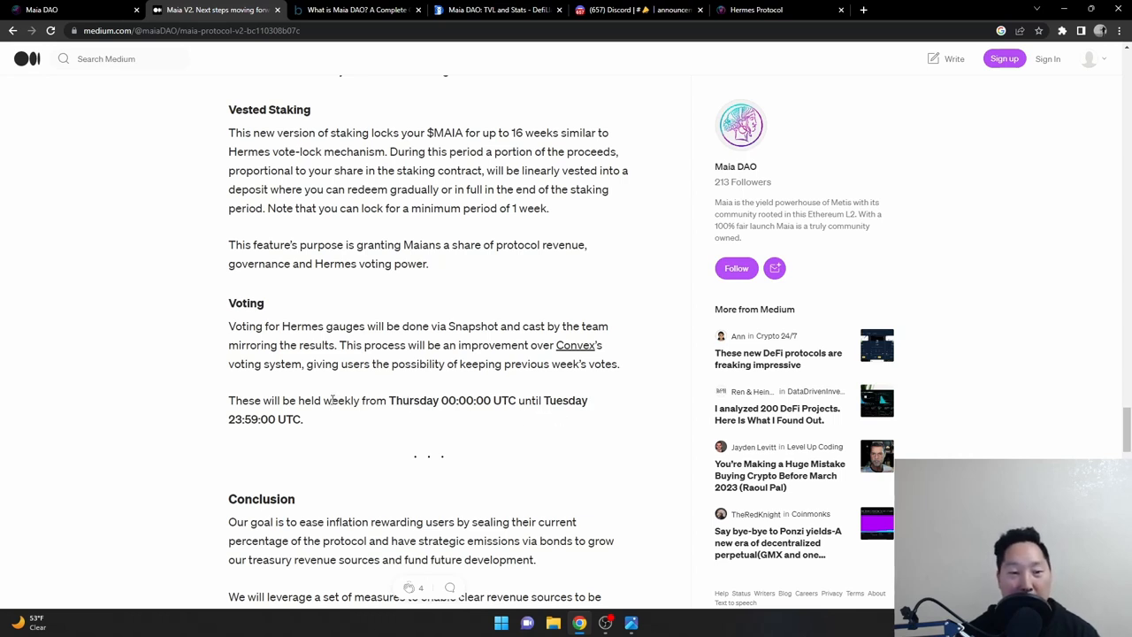
{"action": "double_click", "coordinate": [241, 400]}
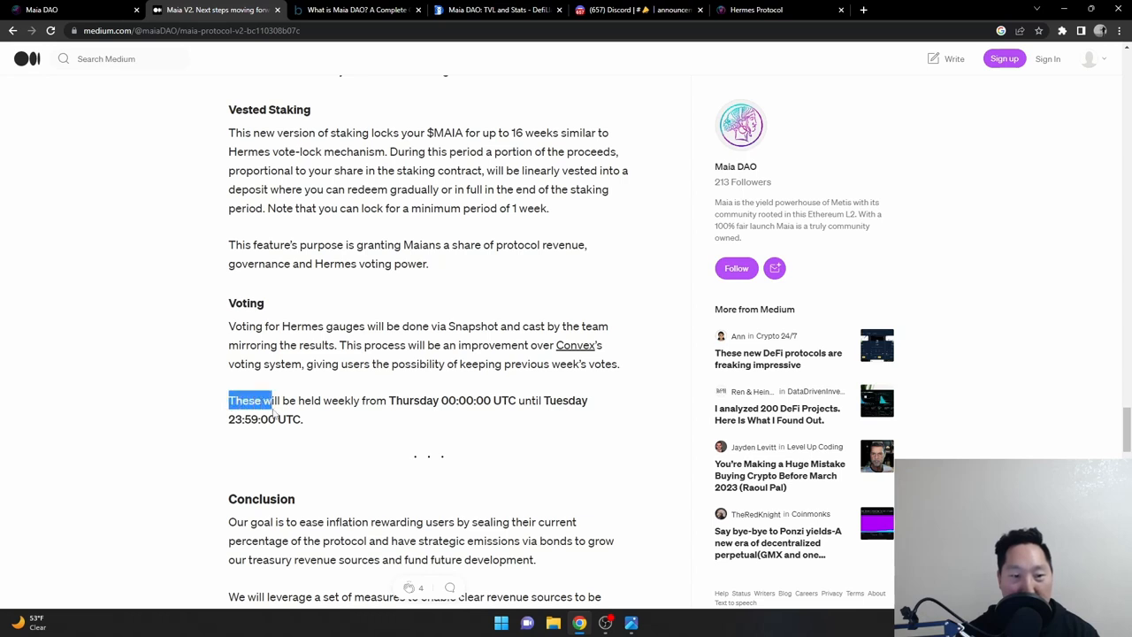
{"action": "left_click", "coordinate": [434, 423]}
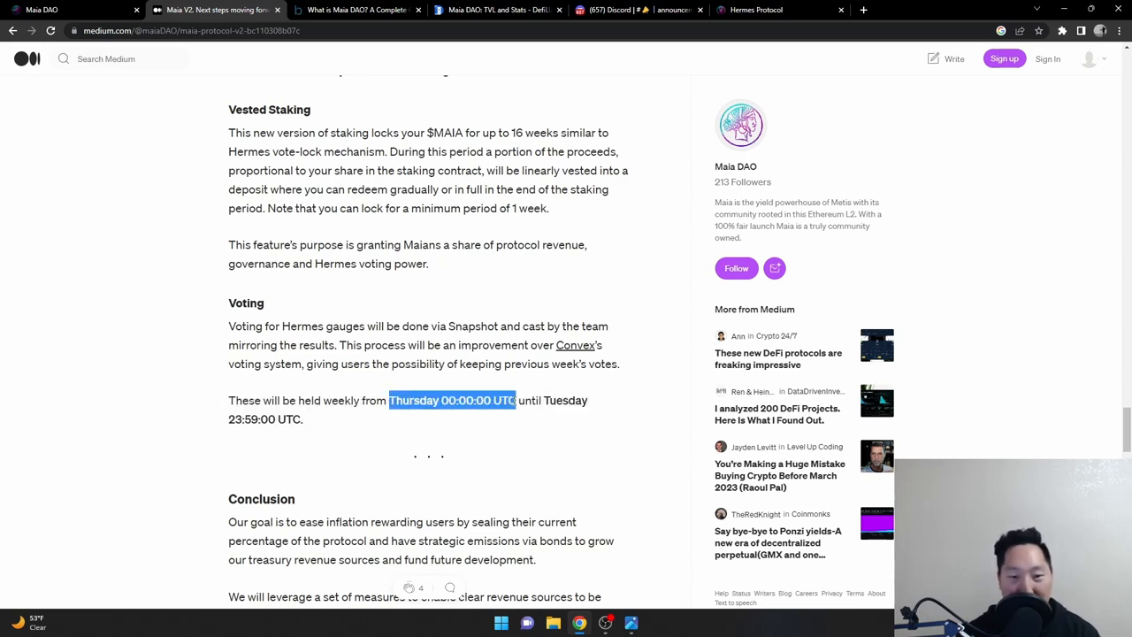
{"action": "left_click", "coordinate": [517, 432]}
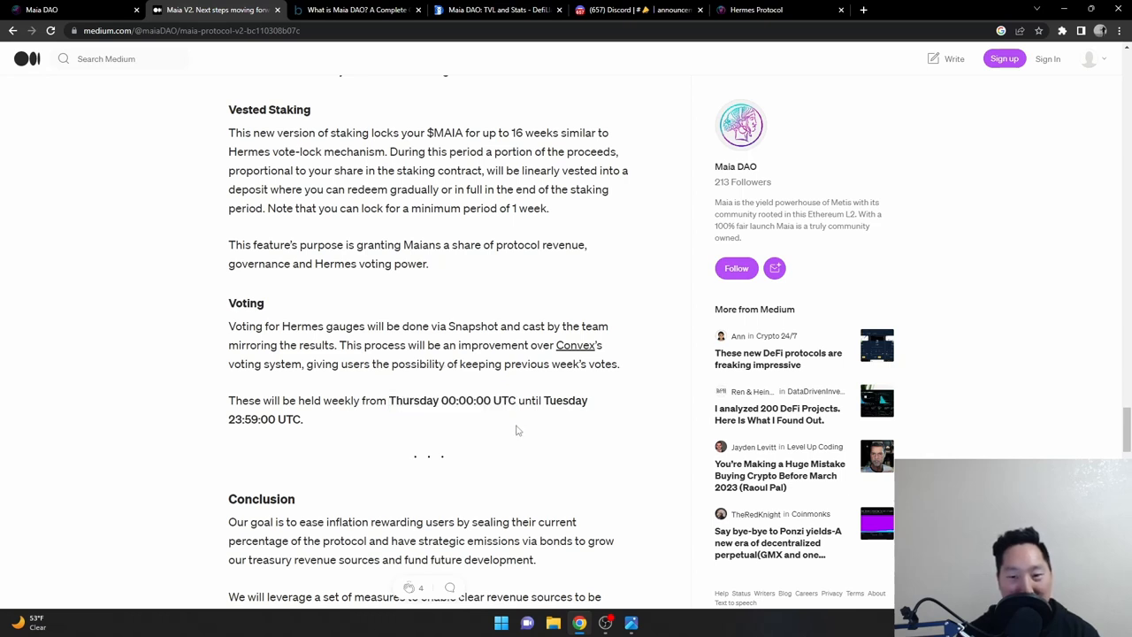
{"action": "mouse_move", "coordinate": [513, 298]}
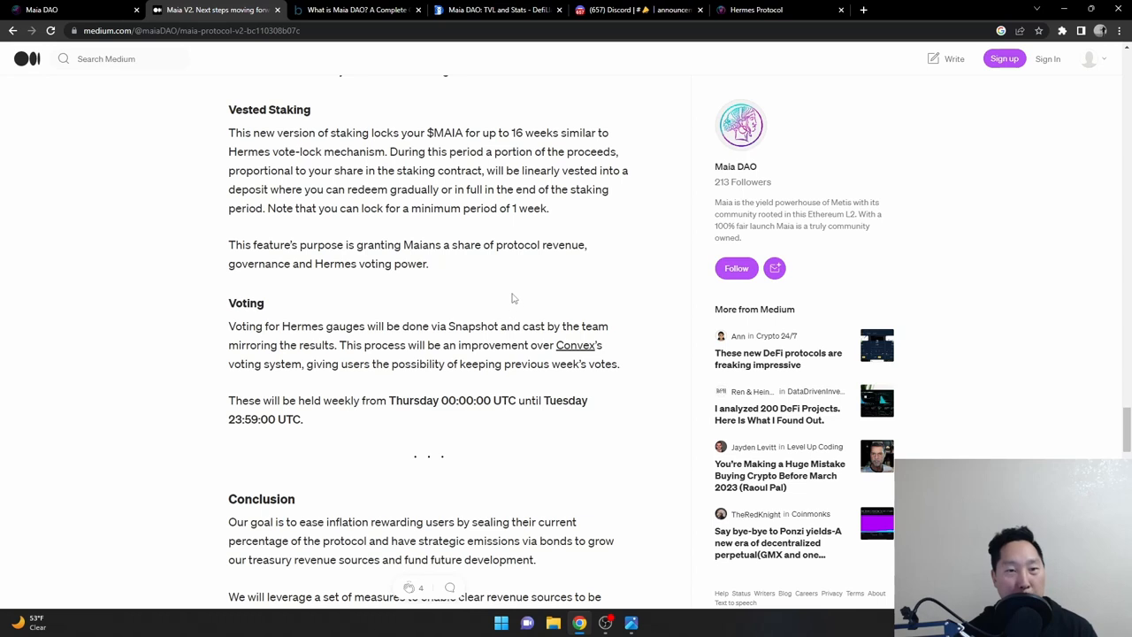
{"action": "mouse_move", "coordinate": [493, 268]}
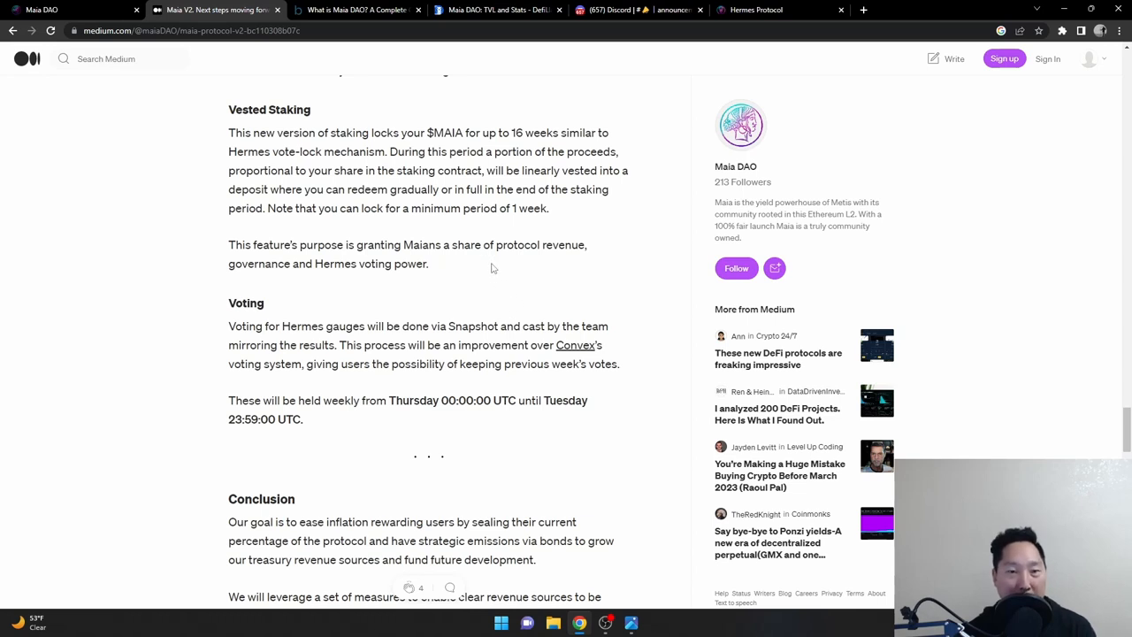
{"action": "mouse_move", "coordinate": [437, 245]}
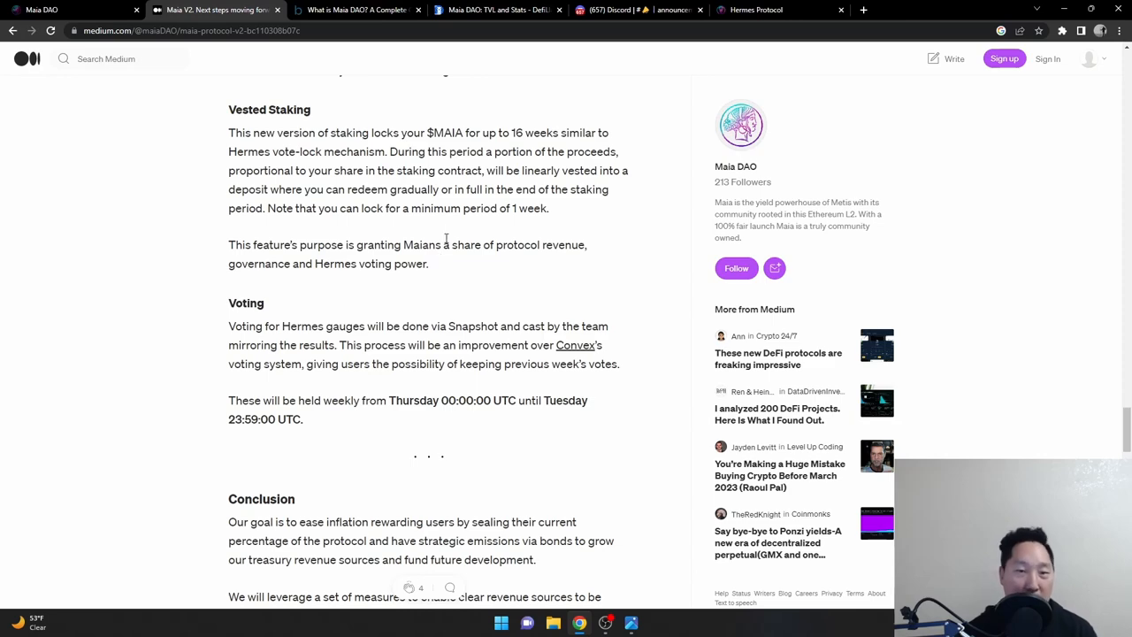
{"action": "mouse_move", "coordinate": [354, 9]}
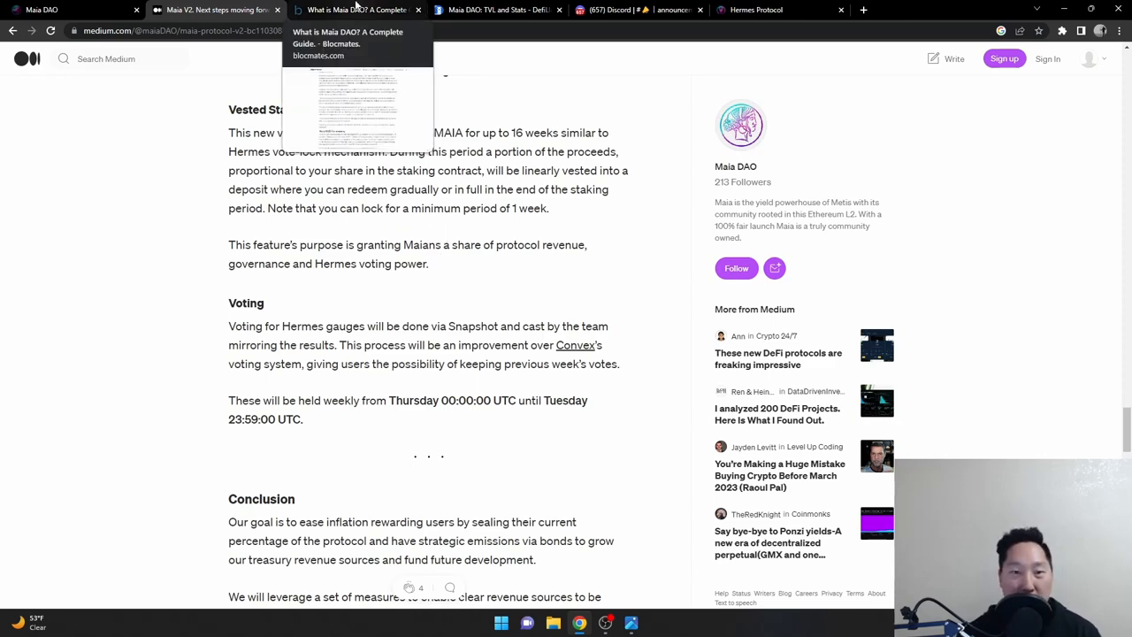
Step: Return to the Blocmates 'What is Maia DAO? A Complete Guide' tab at its V2 section
{"action": "left_click", "coordinate": [354, 9]}
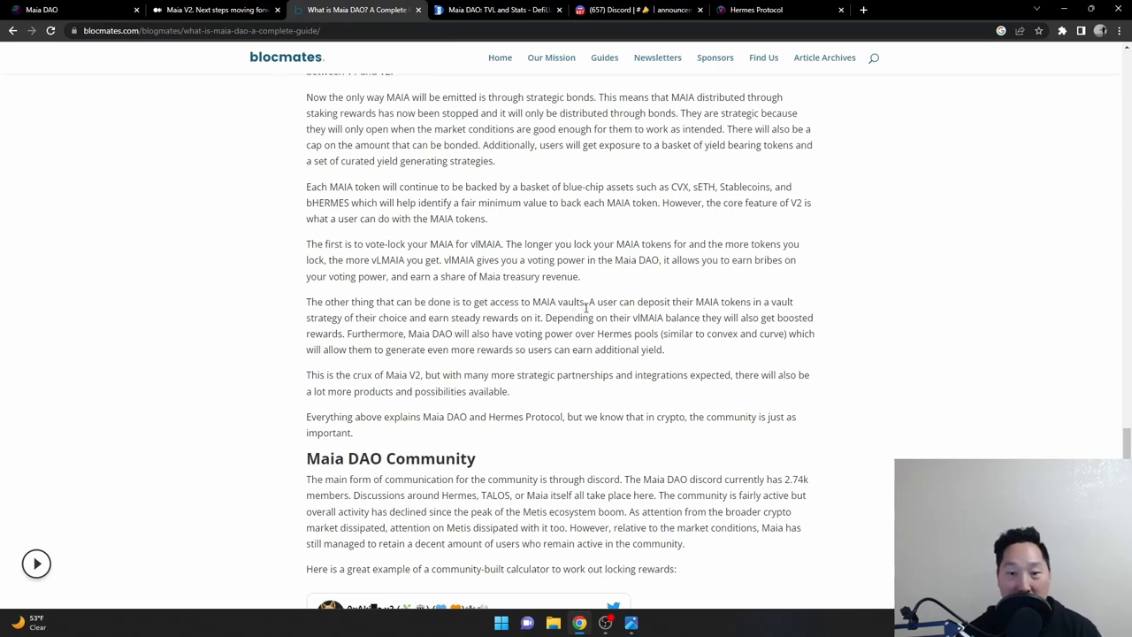
{"action": "mouse_move", "coordinate": [508, 315]}
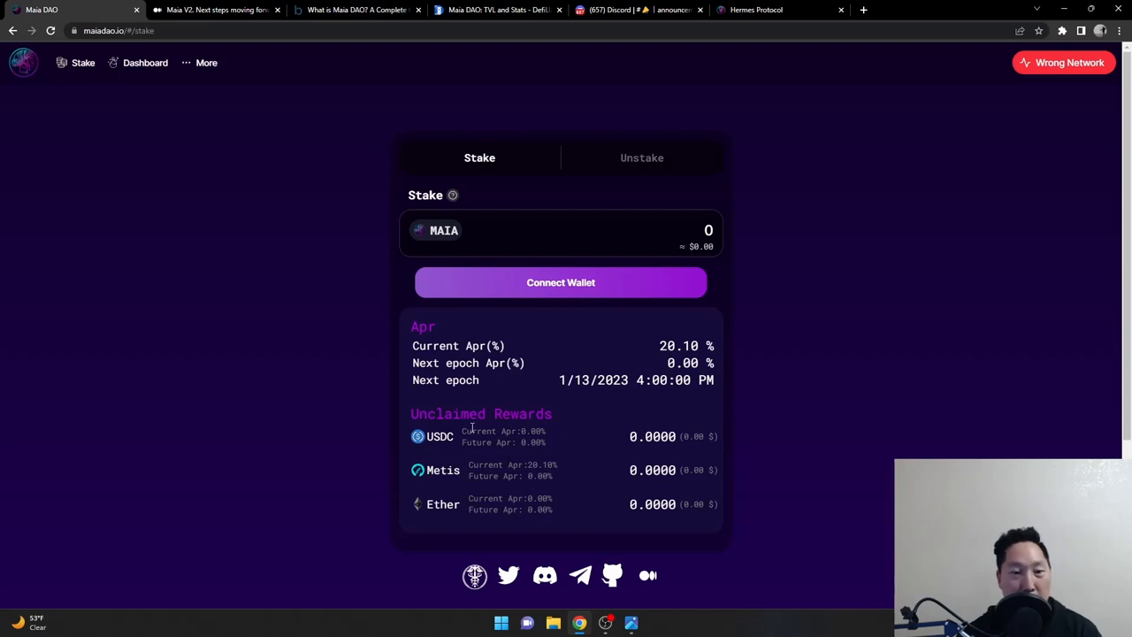
{"action": "left_click", "coordinate": [354, 10]}
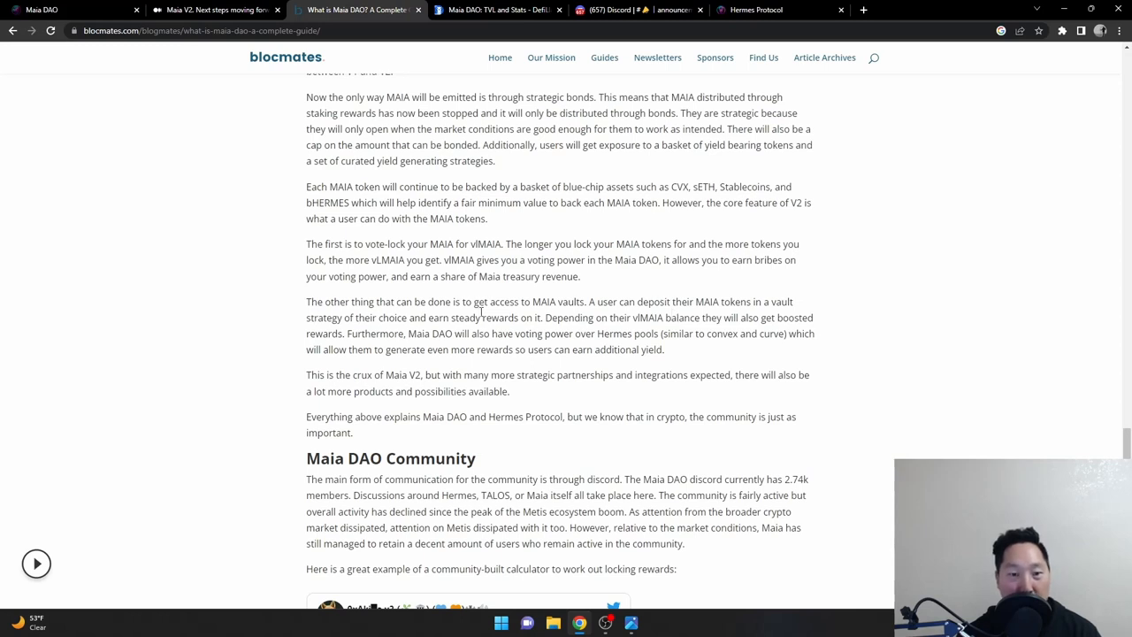
{"action": "mouse_move", "coordinate": [544, 321]}
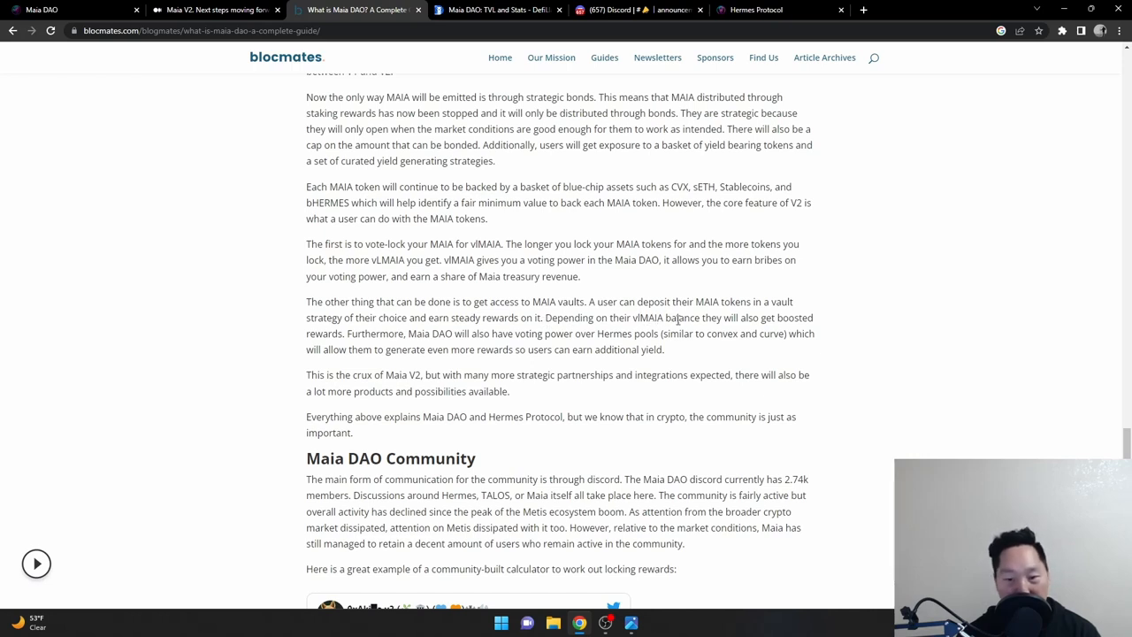
{"action": "mouse_move", "coordinate": [327, 334]}
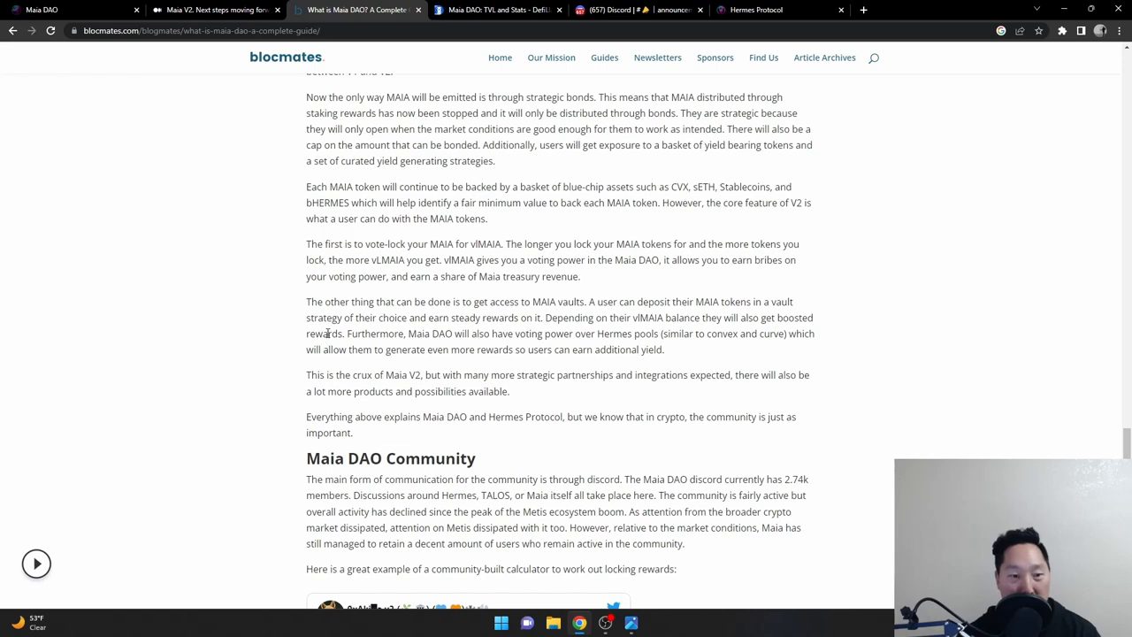
{"action": "mouse_move", "coordinate": [183, 381]}
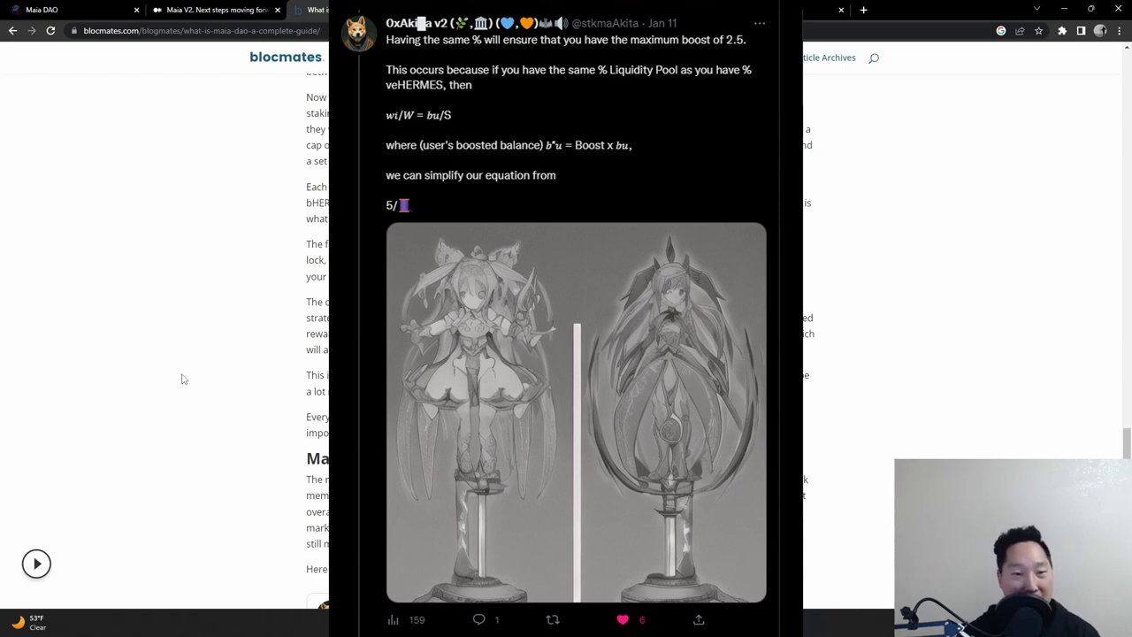
{"action": "mouse_move", "coordinate": [218, 203]}
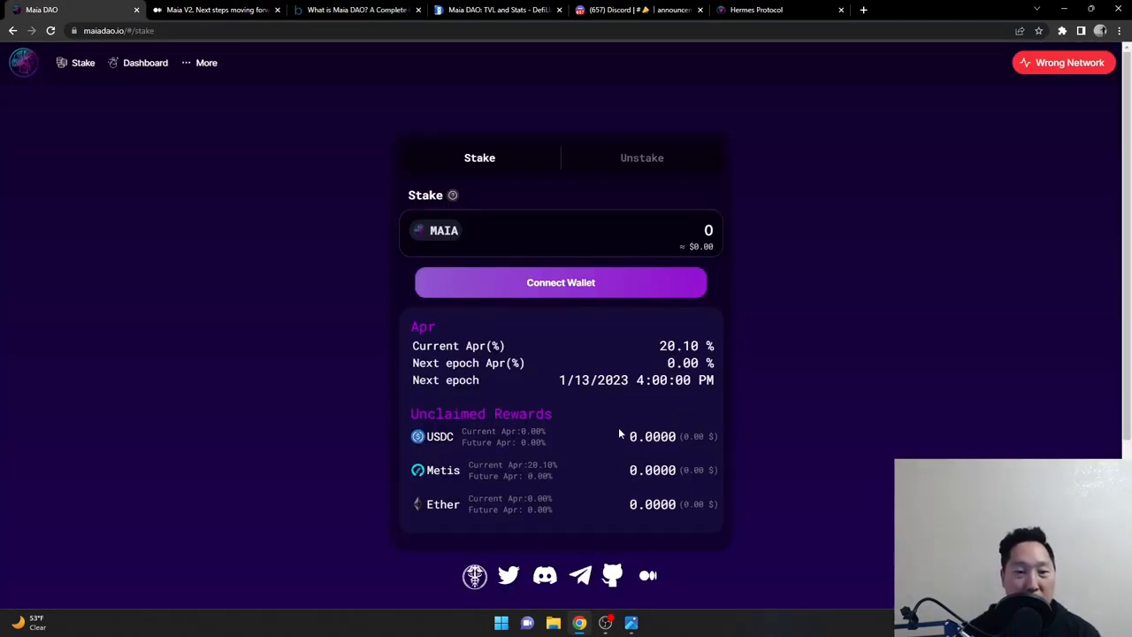
{"action": "mouse_move", "coordinate": [603, 431]}
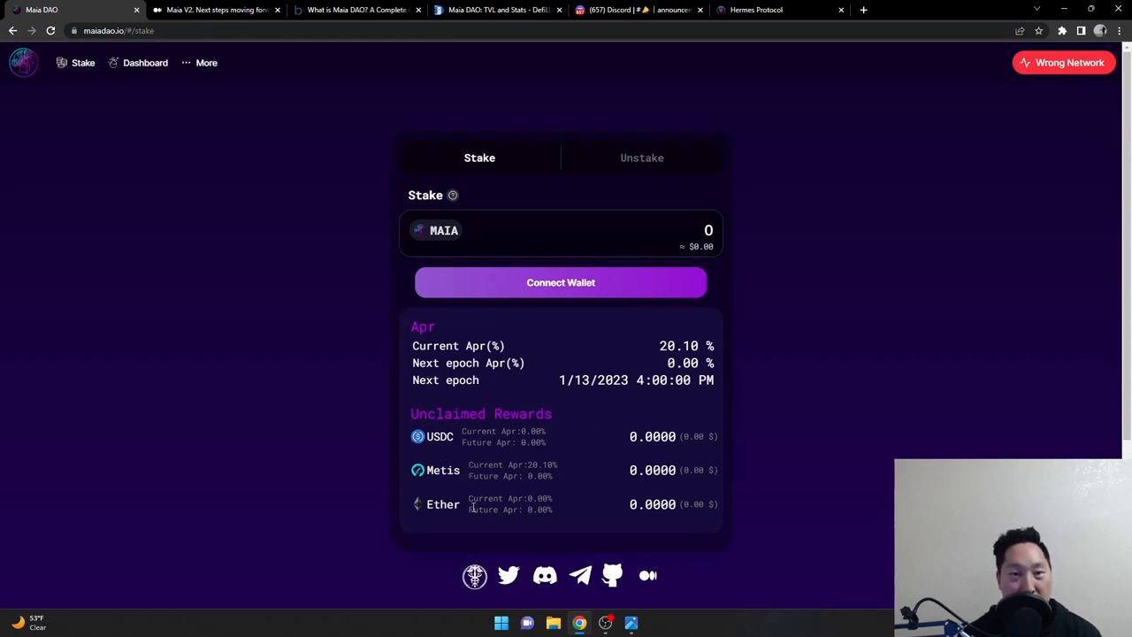
{"action": "mouse_move", "coordinate": [500, 109]}
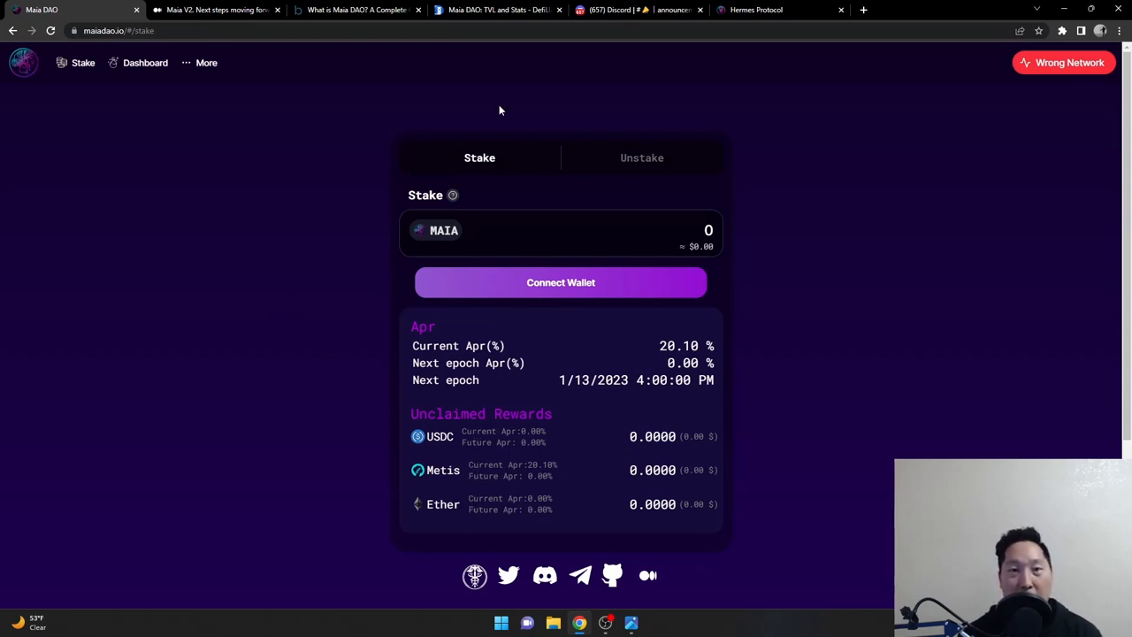
Step: Switch to the DefiLlama 'Maia DAO: TVL and Stats' tab
{"action": "left_click", "coordinate": [497, 10]}
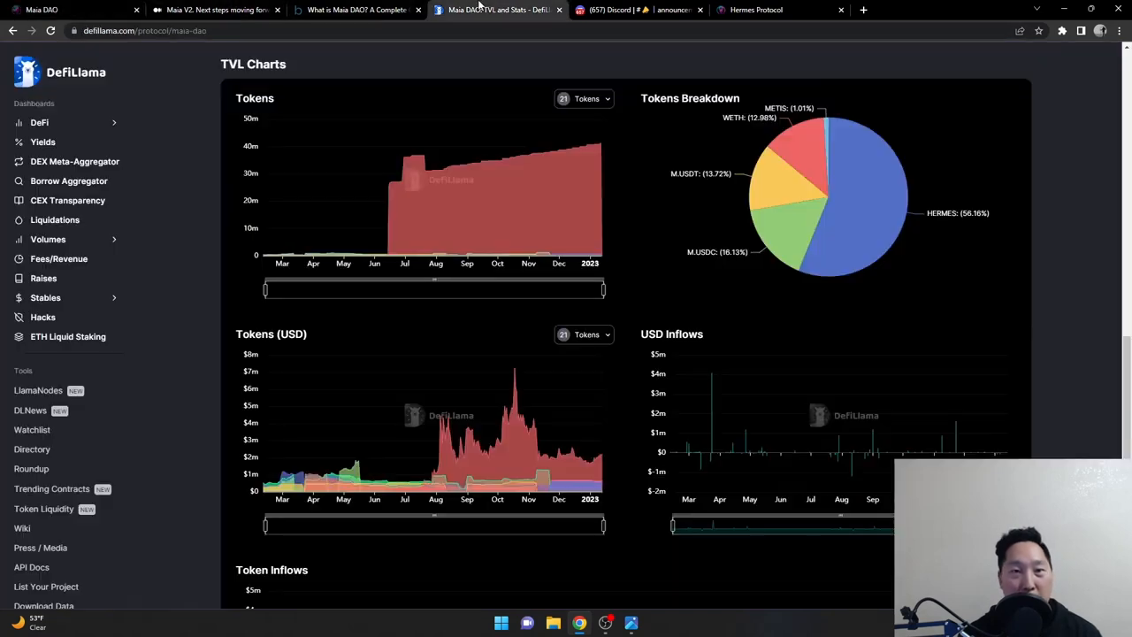
{"action": "mouse_move", "coordinate": [803, 157]}
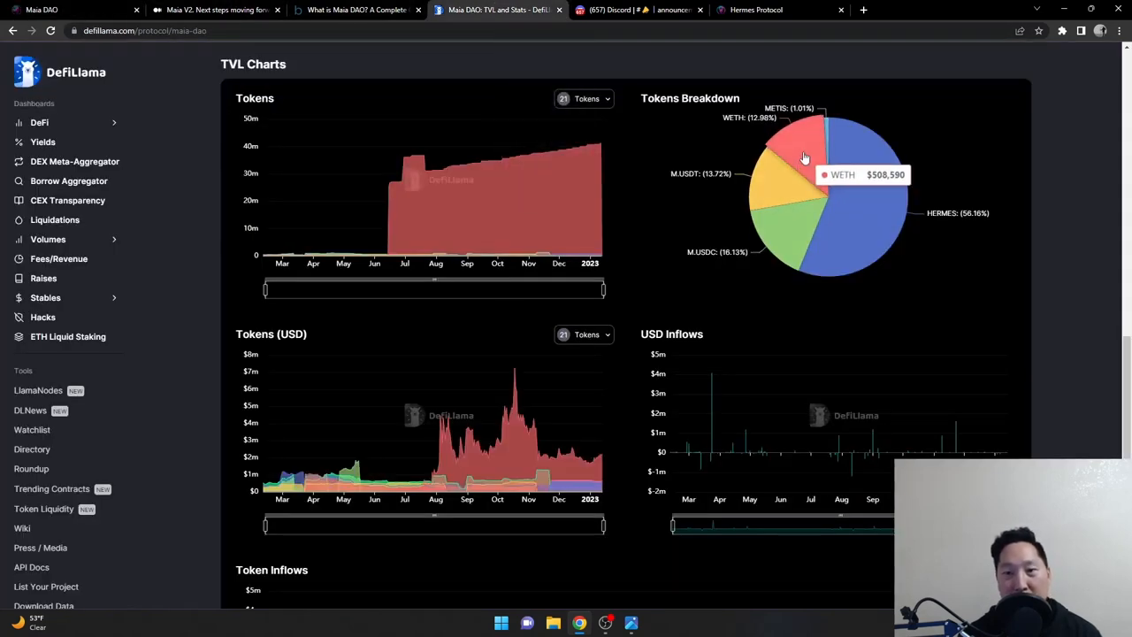
{"action": "mouse_move", "coordinate": [880, 222]}
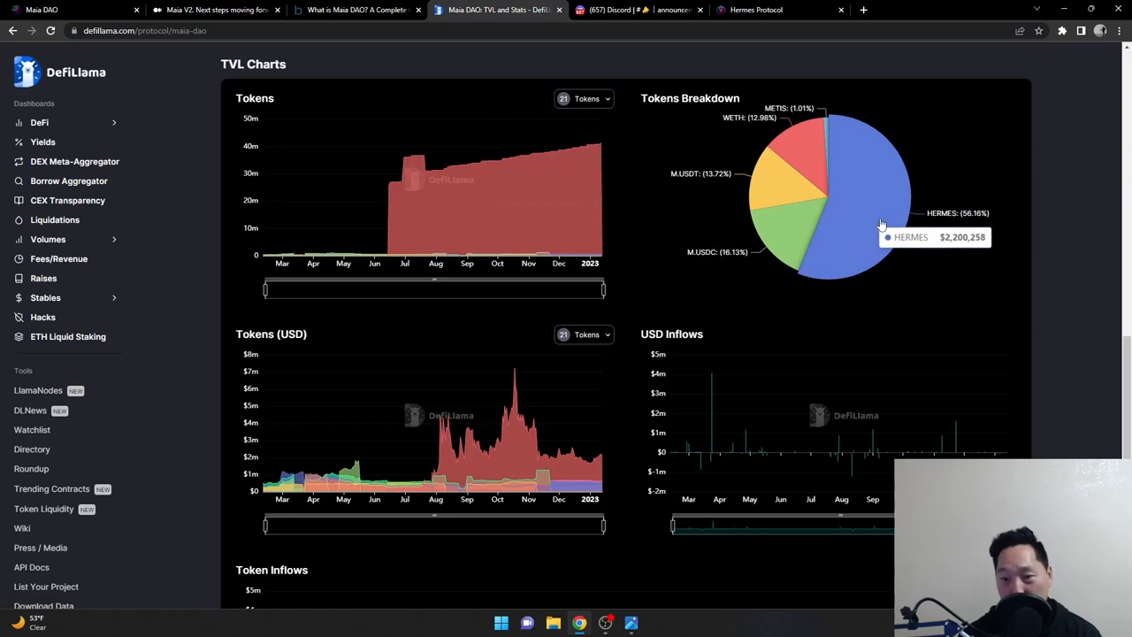
{"action": "mouse_move", "coordinate": [826, 145]}
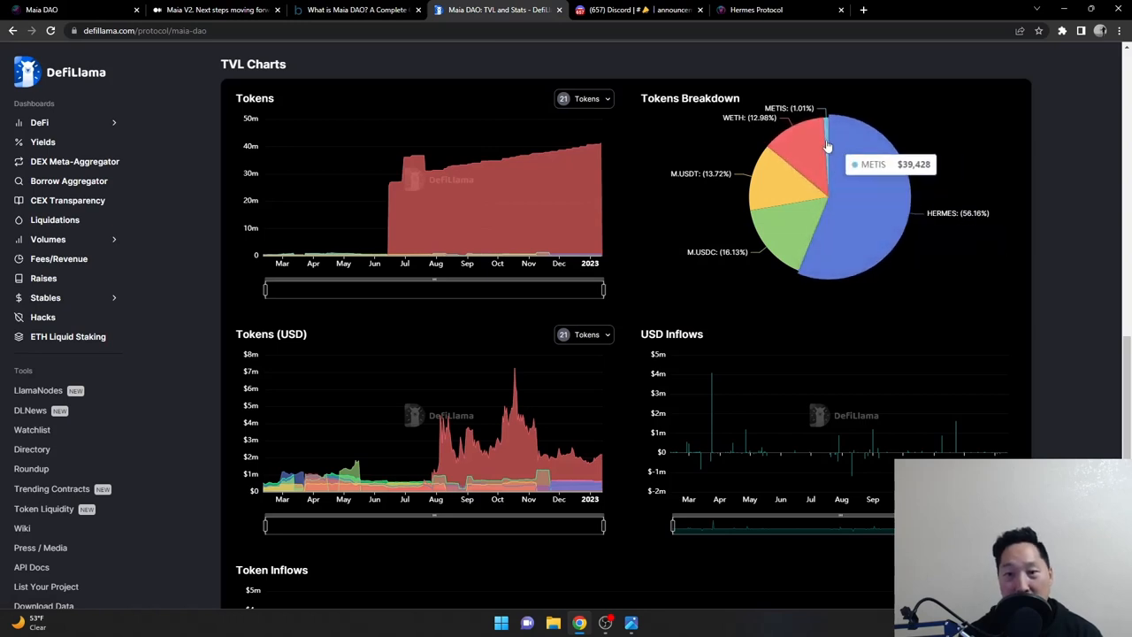
{"action": "mouse_move", "coordinate": [780, 221]}
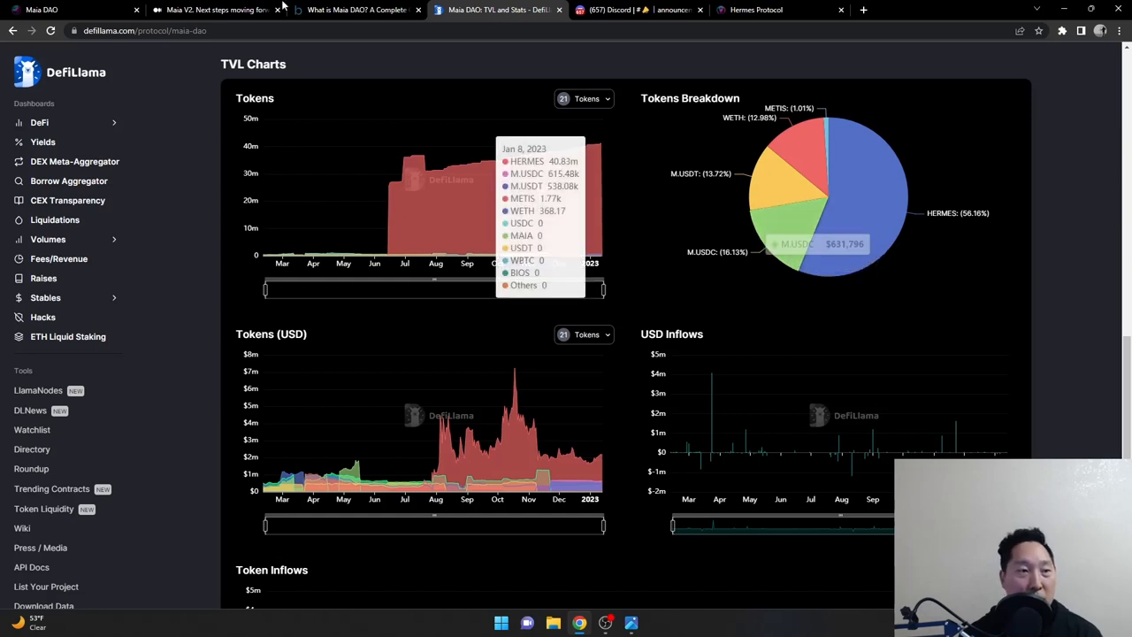
Step: Go back to the Maia DAO staking page showing 20.18% APR
{"action": "left_click", "coordinate": [41, 9]}
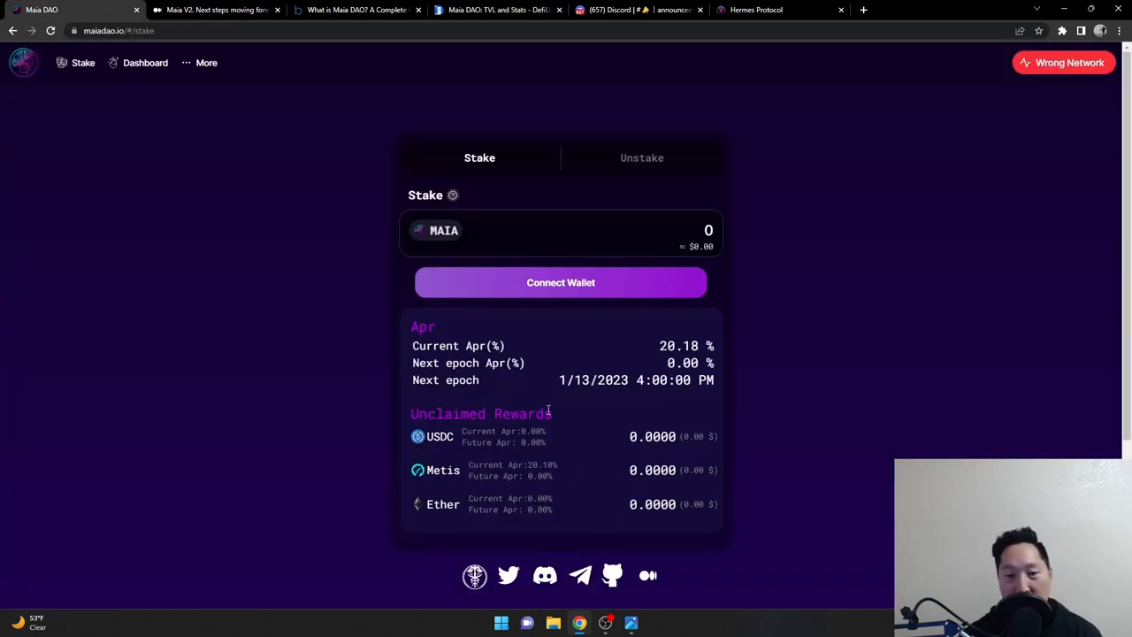
{"action": "mouse_move", "coordinate": [563, 520]}
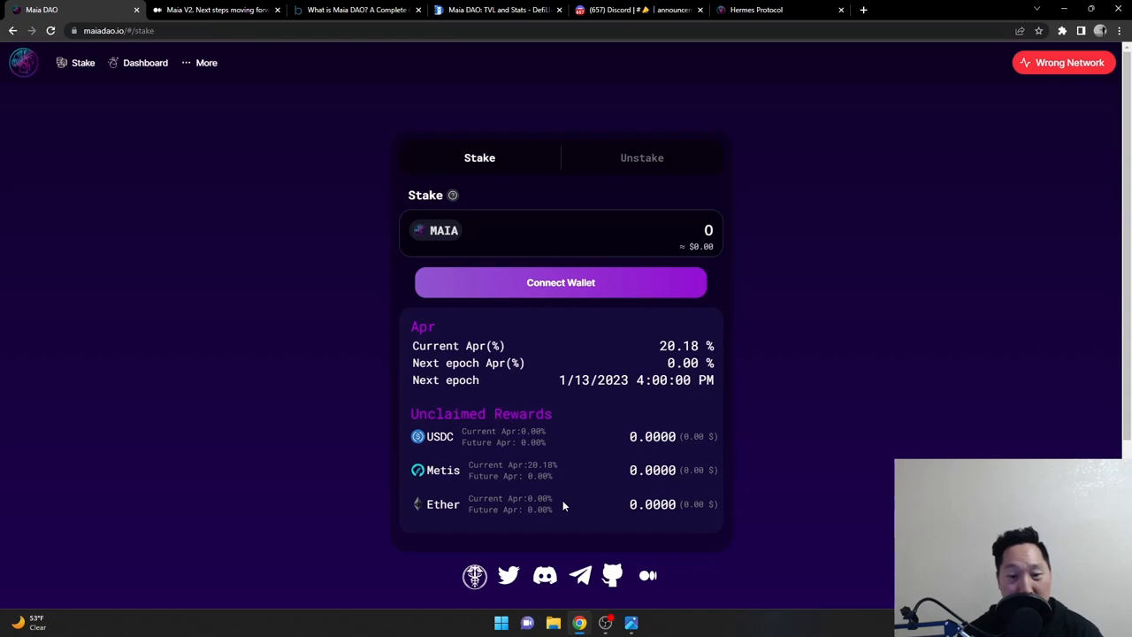
{"action": "mouse_move", "coordinate": [174, 323]}
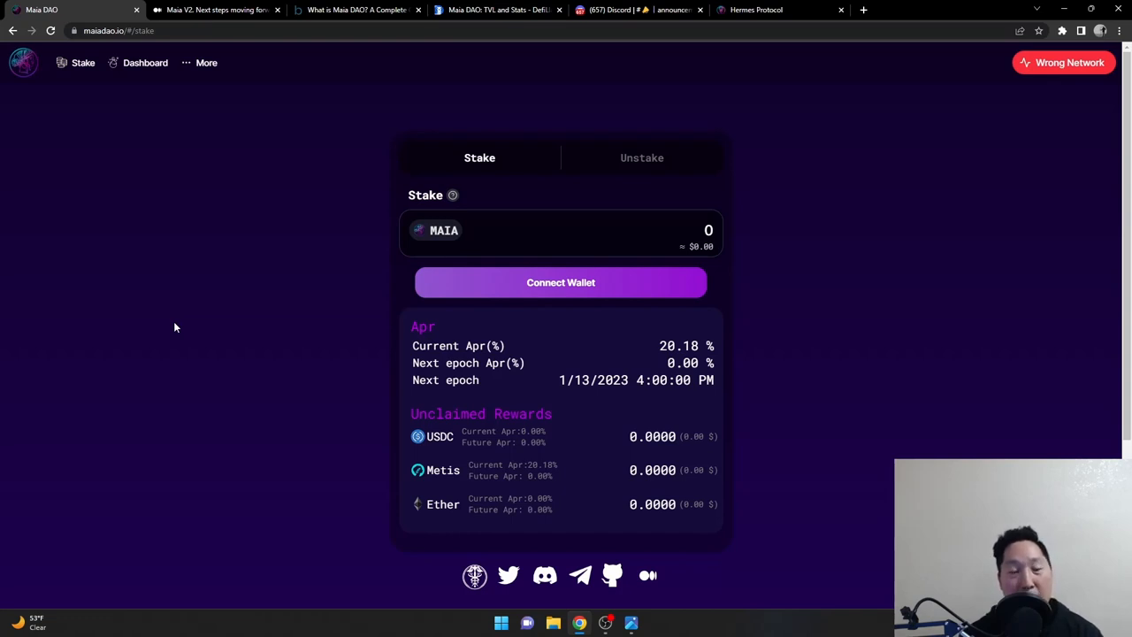
Step: Switch to the Discord #announcements tab showing the epoch's MAIA votes
{"action": "left_click", "coordinate": [636, 10]}
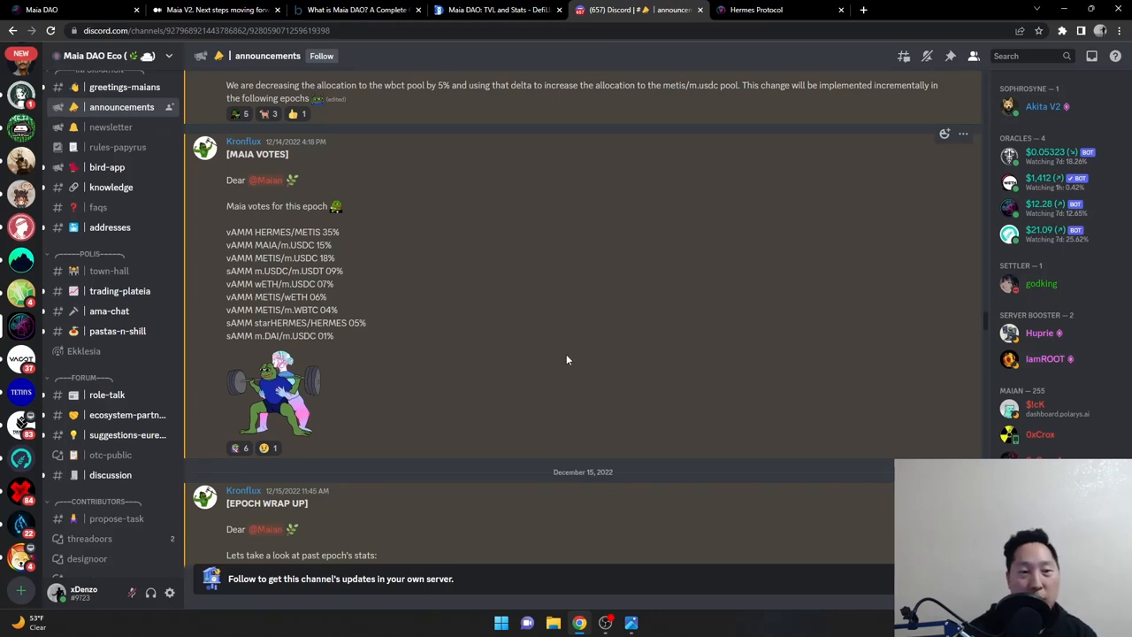
{"action": "mouse_move", "coordinate": [215, 199]}
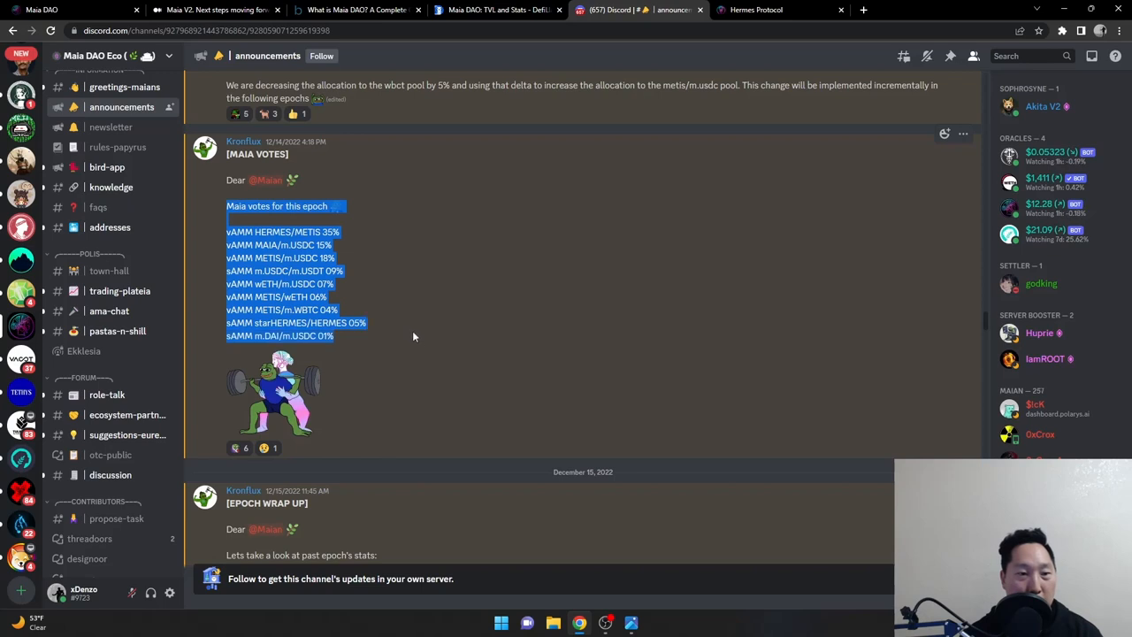
Step: Deselect the MAIA VOTES pool allocation list in the Discord announcement
{"action": "left_click", "coordinate": [418, 340]}
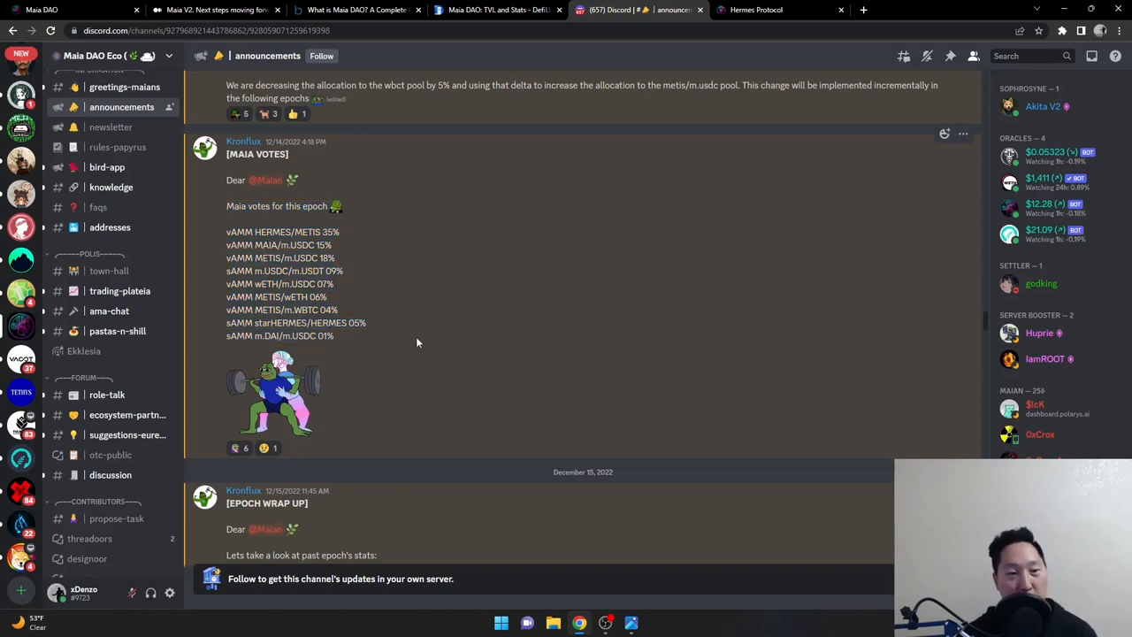
{"action": "mouse_move", "coordinate": [466, 251]}
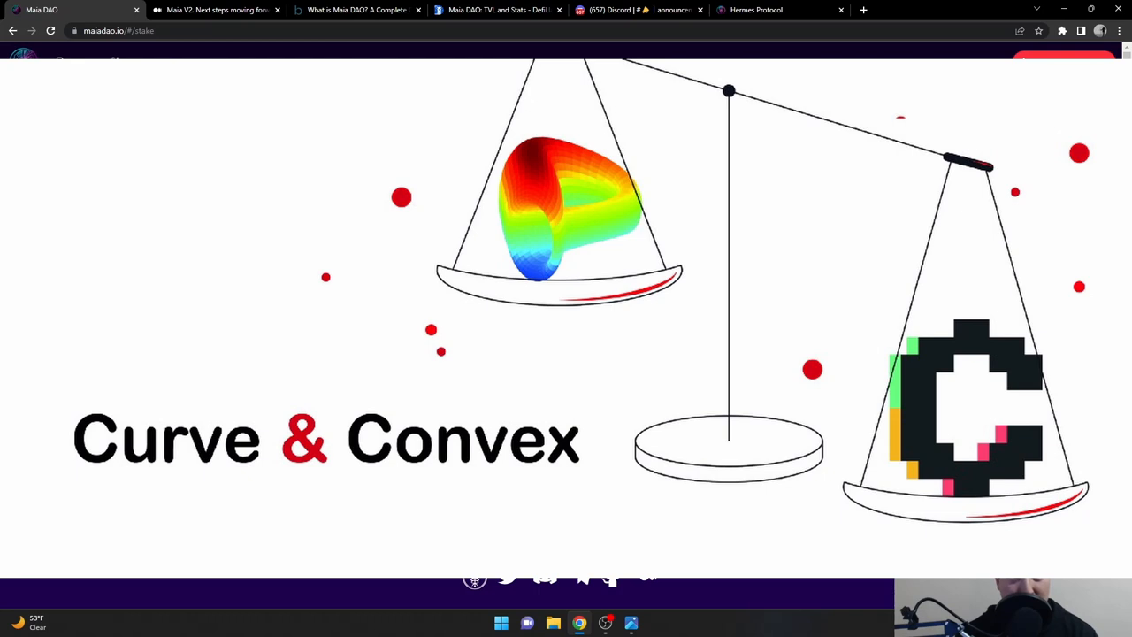
{"action": "left_click", "coordinate": [354, 10]}
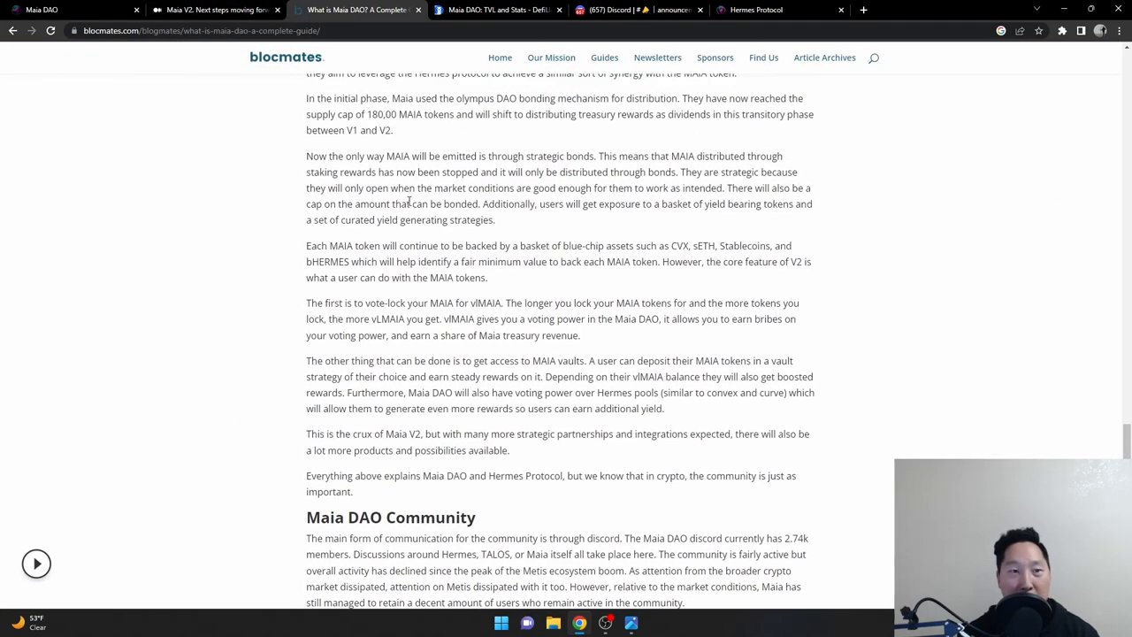
{"action": "left_click", "coordinate": [212, 10]}
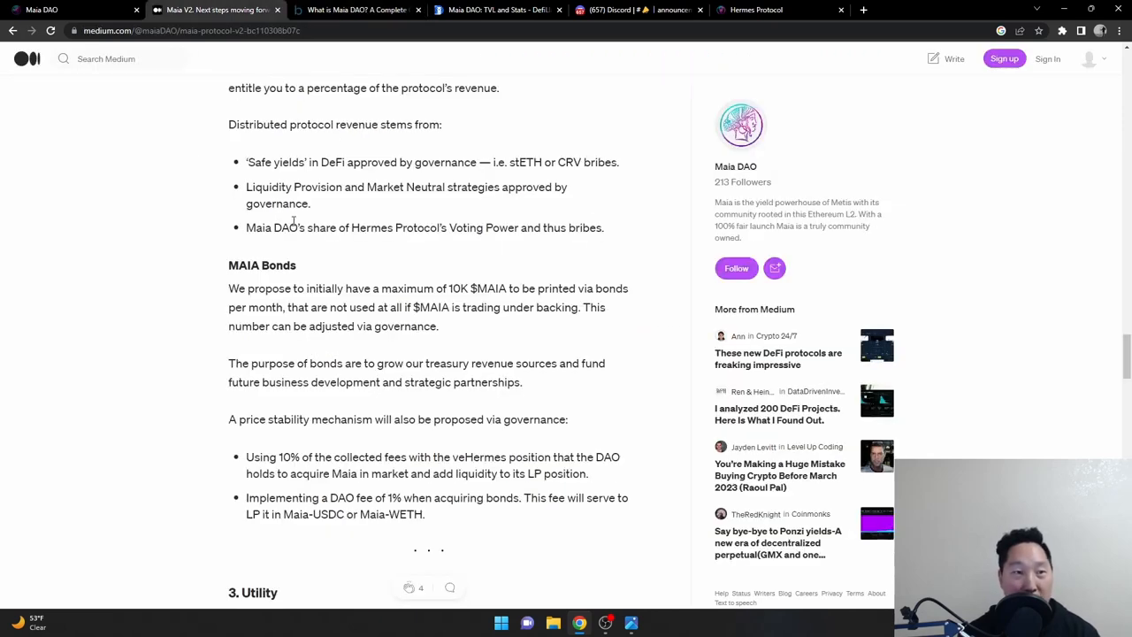
{"action": "left_click", "coordinate": [70, 9]}
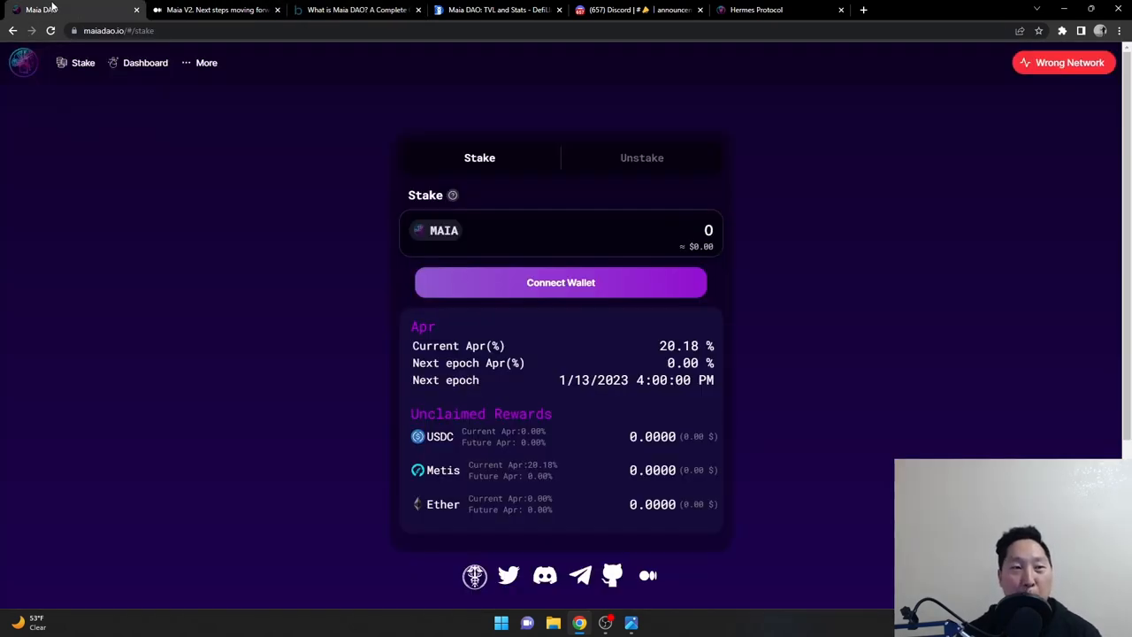
{"action": "mouse_move", "coordinate": [112, 6]}
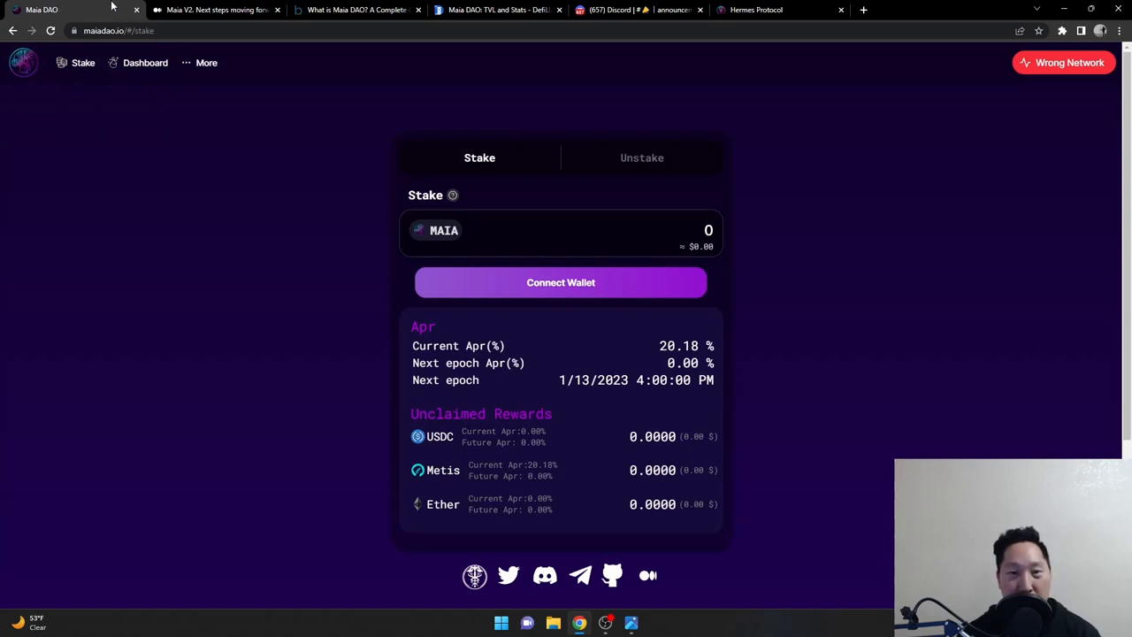
{"action": "mouse_move", "coordinate": [240, 220]}
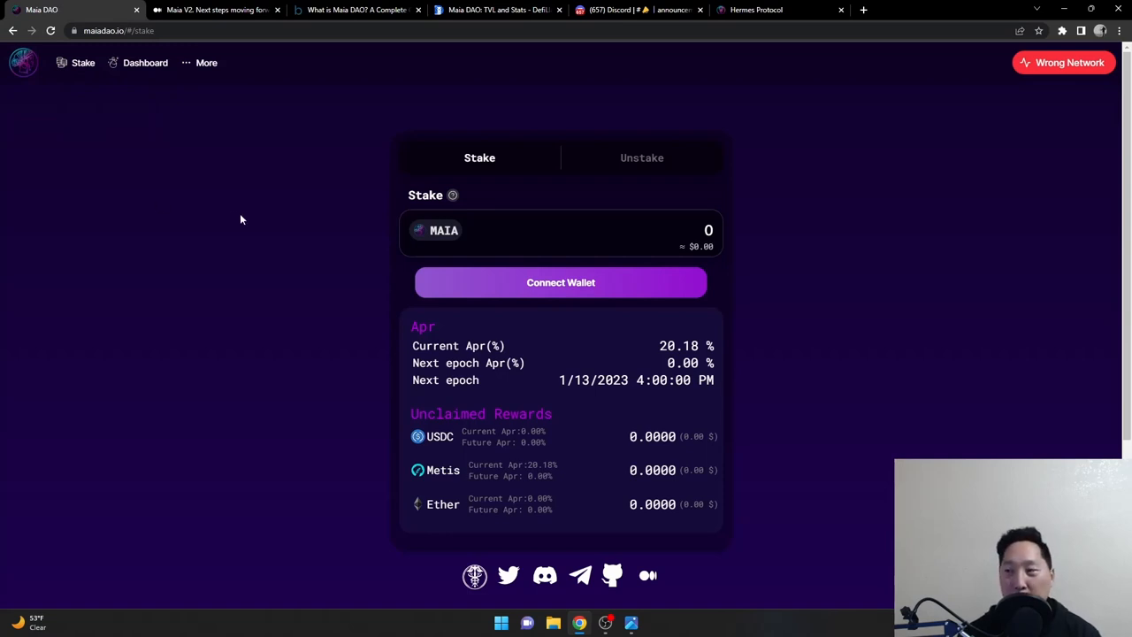
{"action": "mouse_move", "coordinate": [234, 210]}
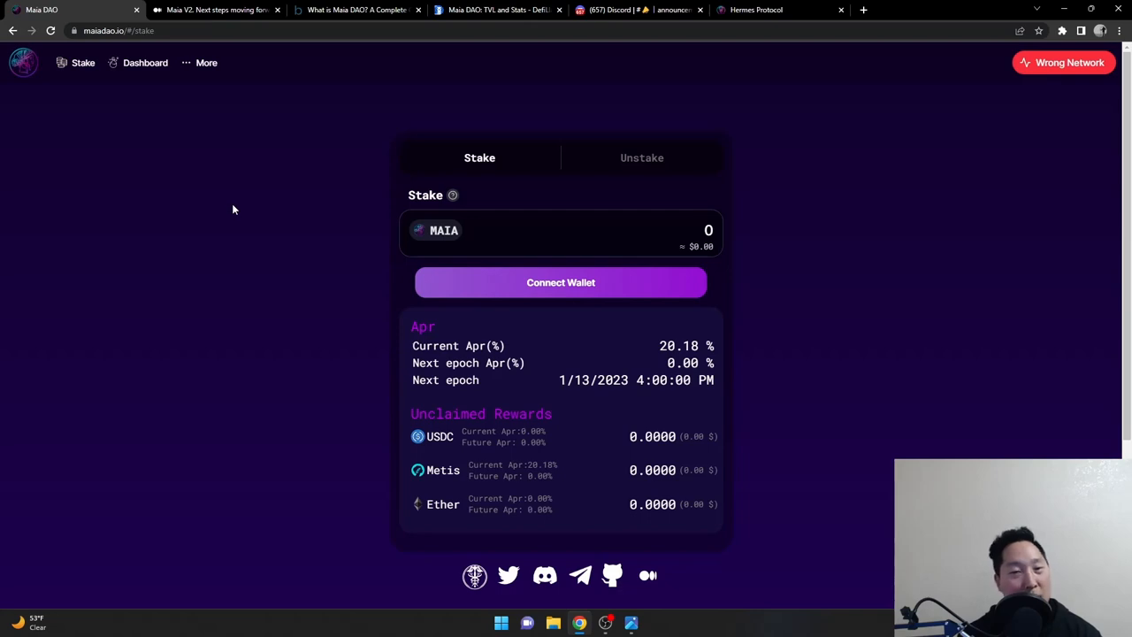